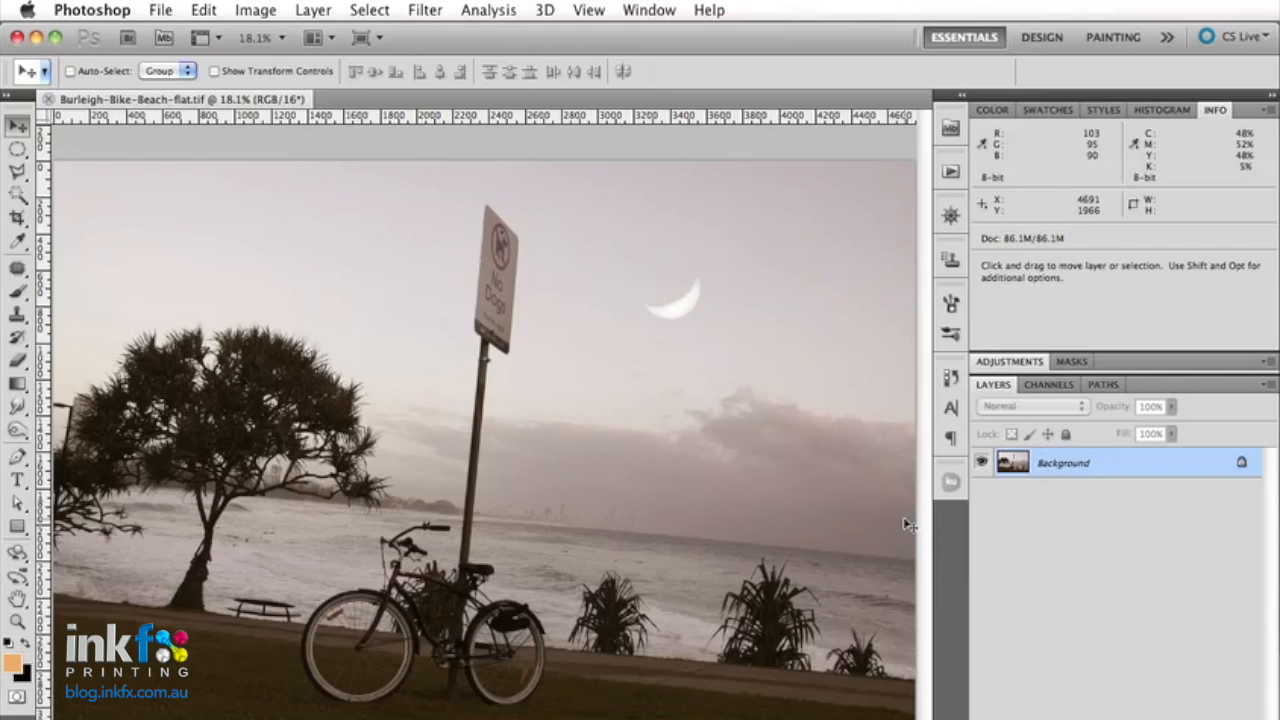
mouse_move(132, 276)
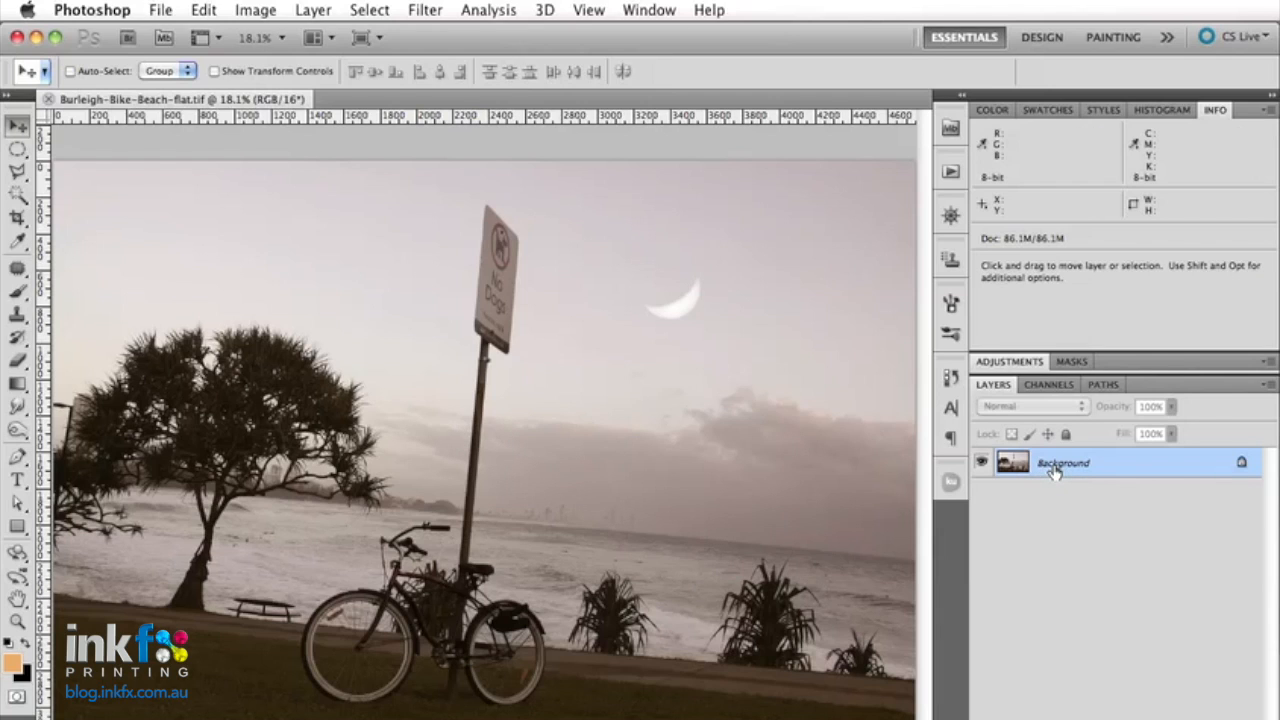
mouse_move(672, 460)
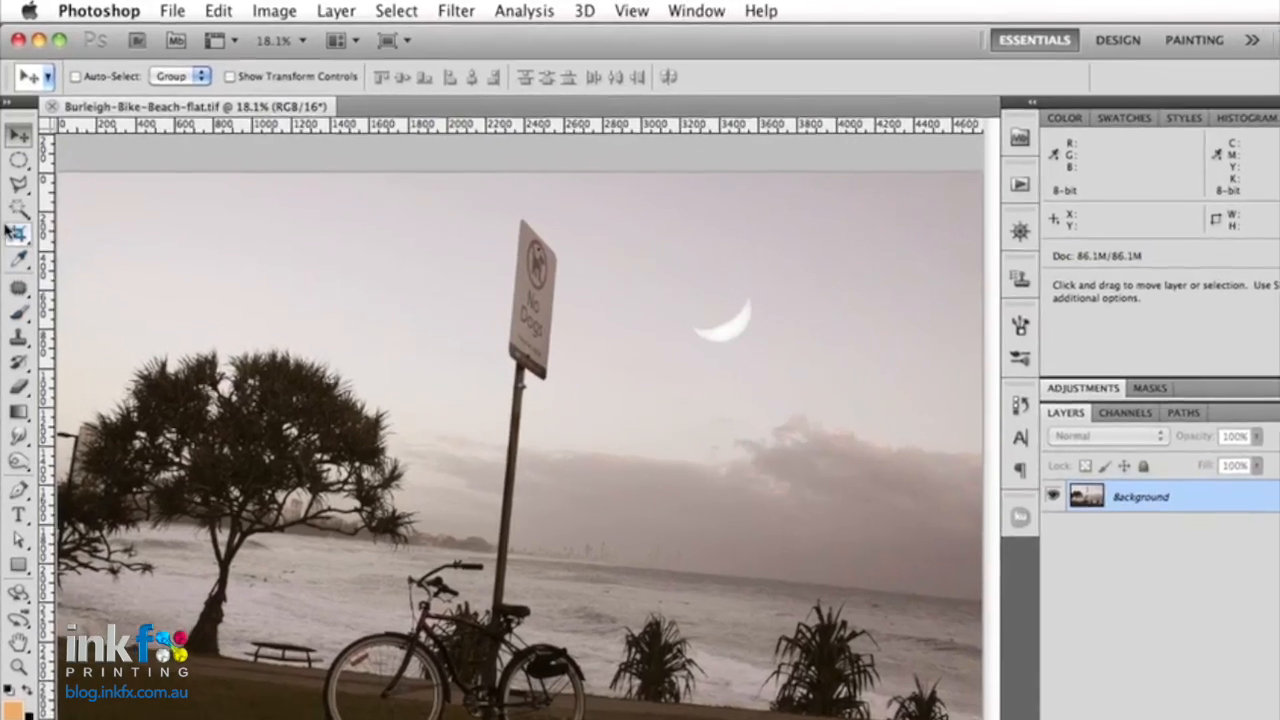
Frame most of the photo with the Crop tool, then discard the pending crop.
click(20, 230)
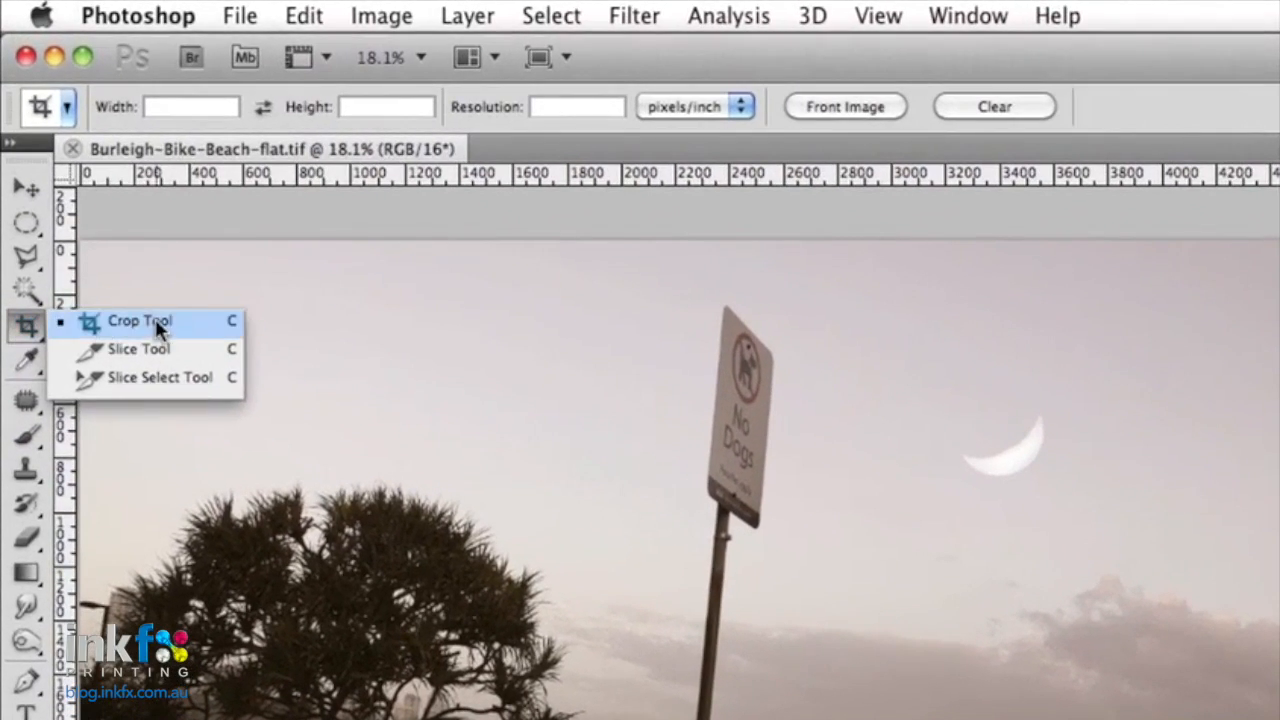
click(136, 320)
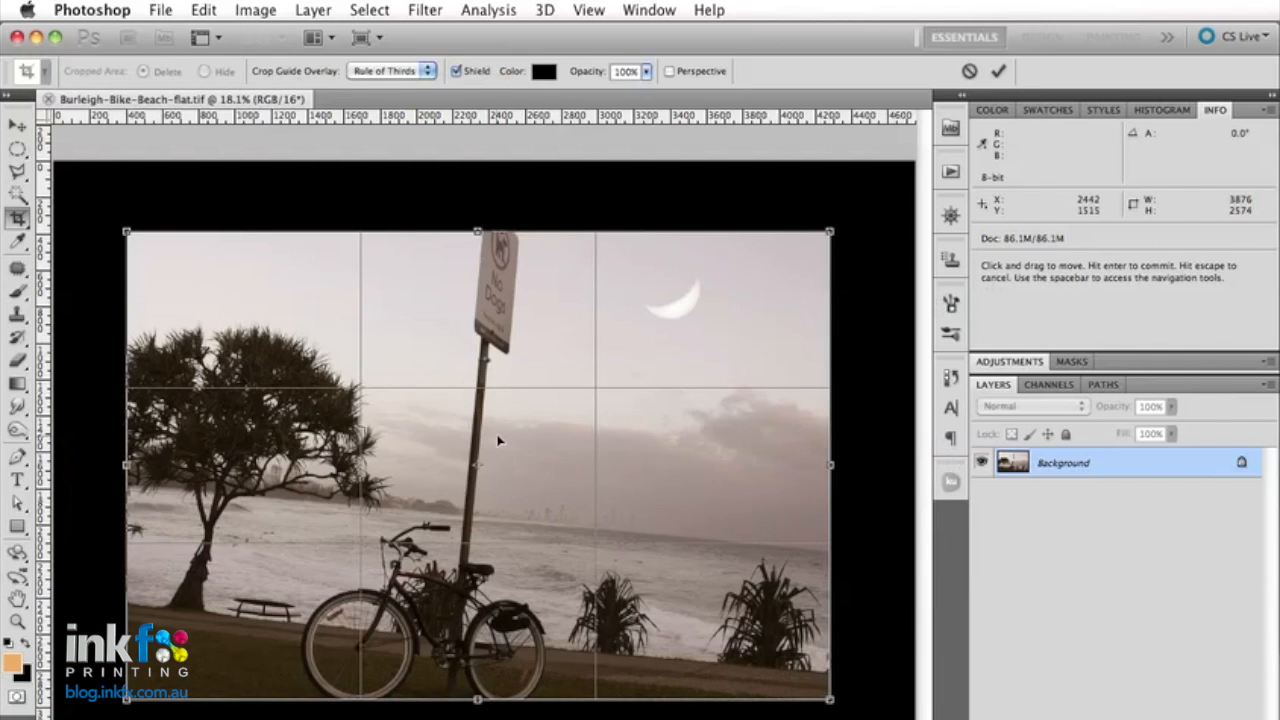
drag(500, 440, 588, 502)
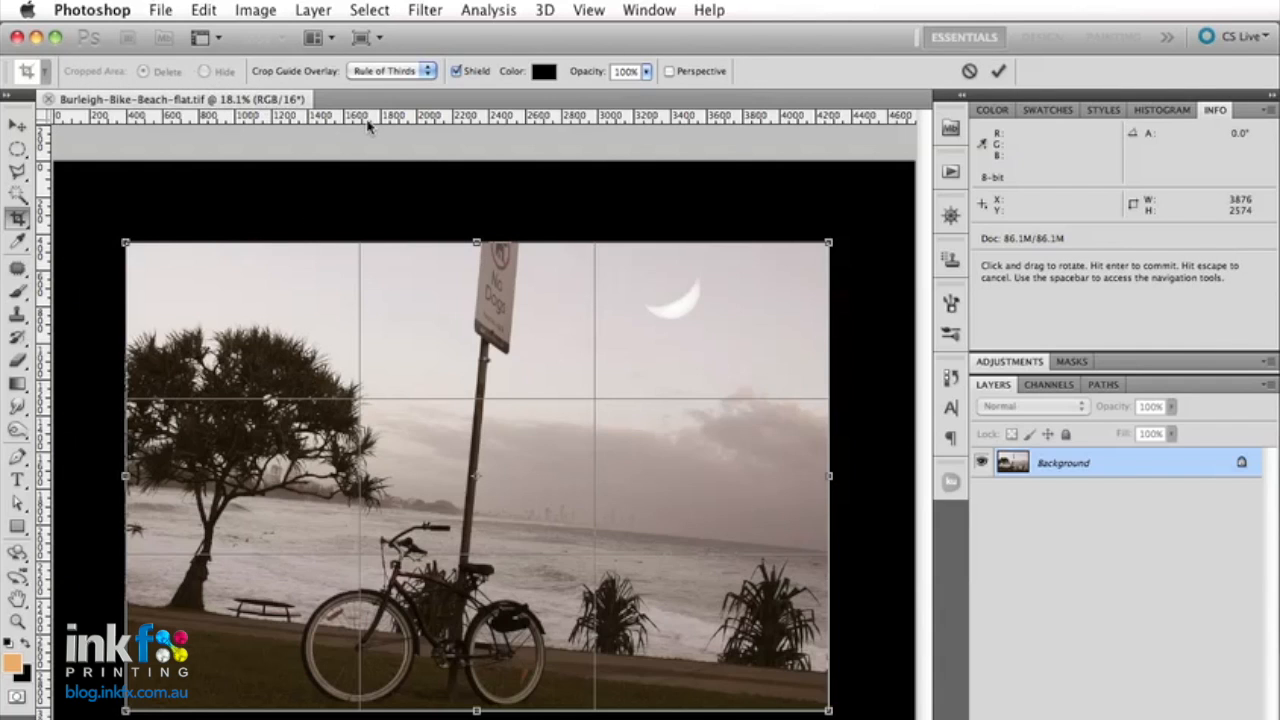
mouse_move(474, 244)
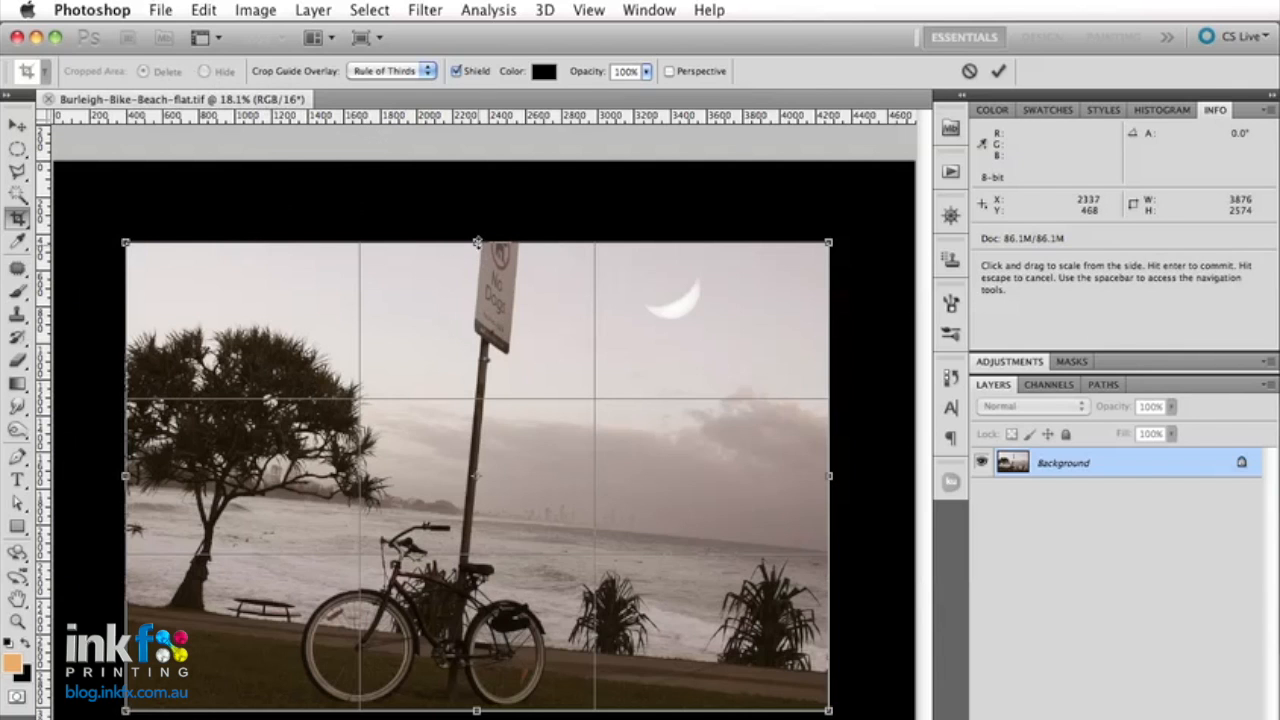
drag(476, 242, 476, 218)
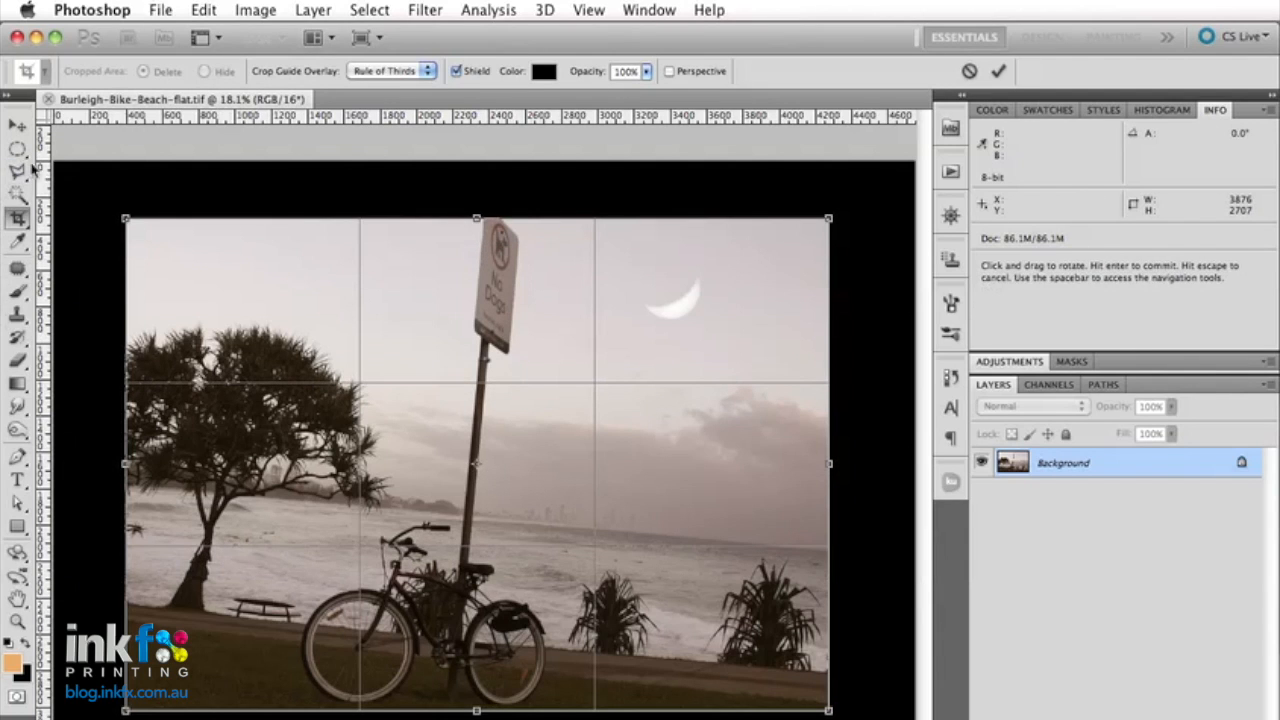
click(1004, 70)
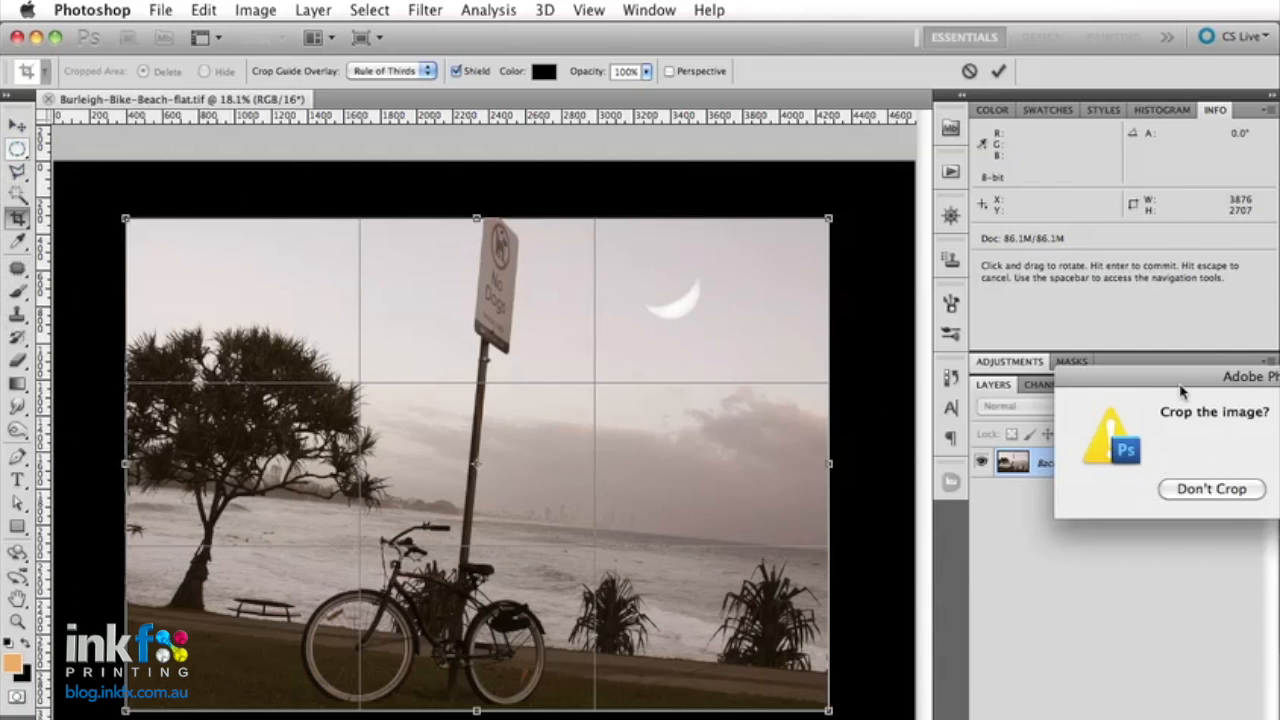
click(1212, 488)
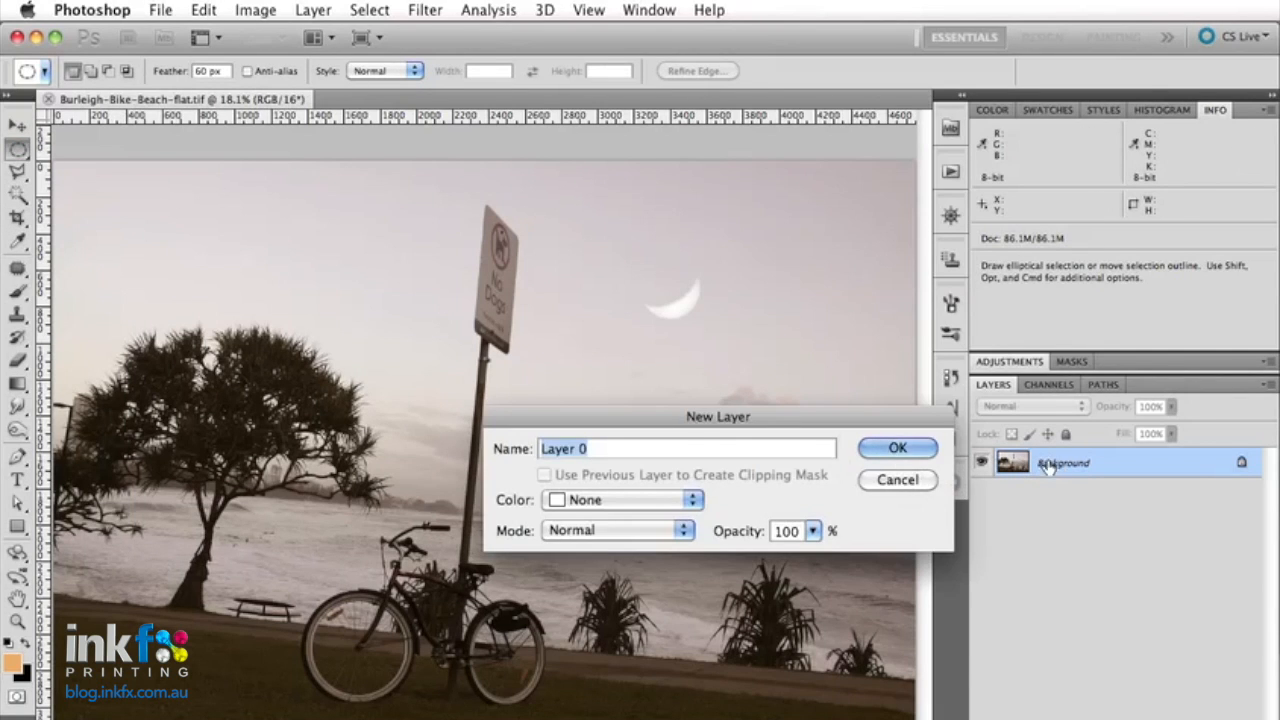
Convert the locked Background into editable Layer 0 and return to the Crop tool.
click(896, 448)
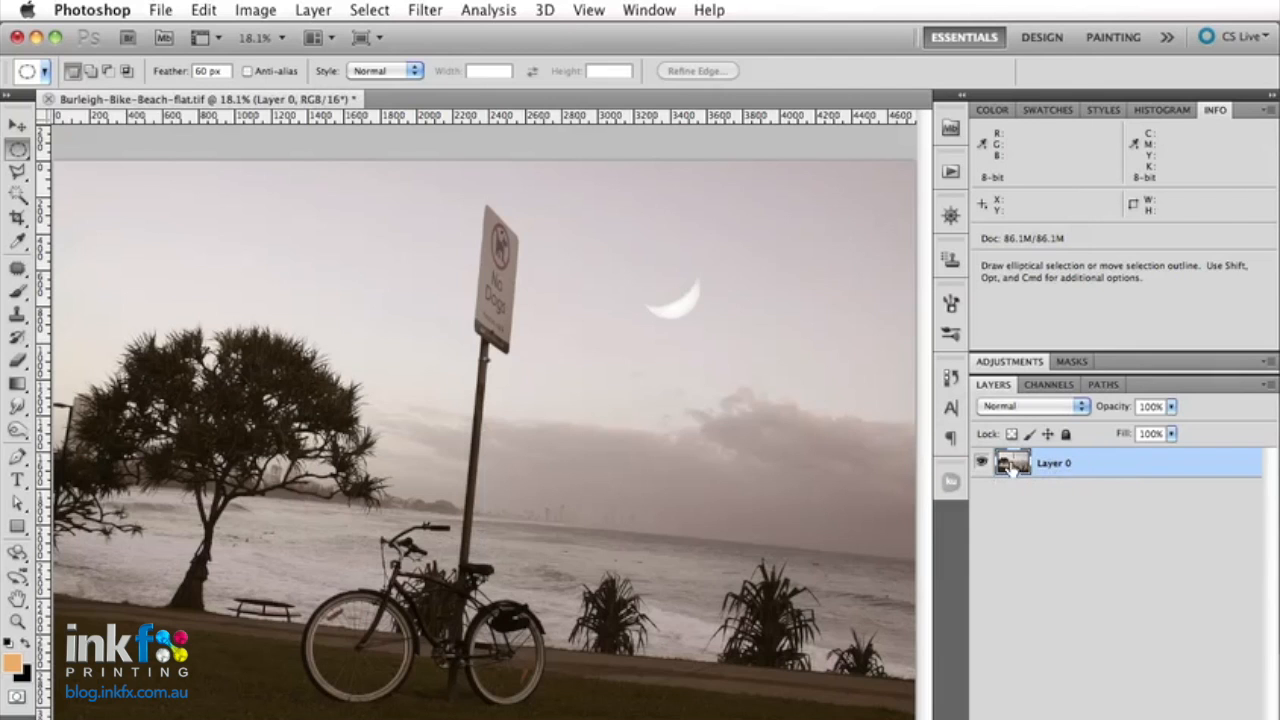
mouse_move(1024, 468)
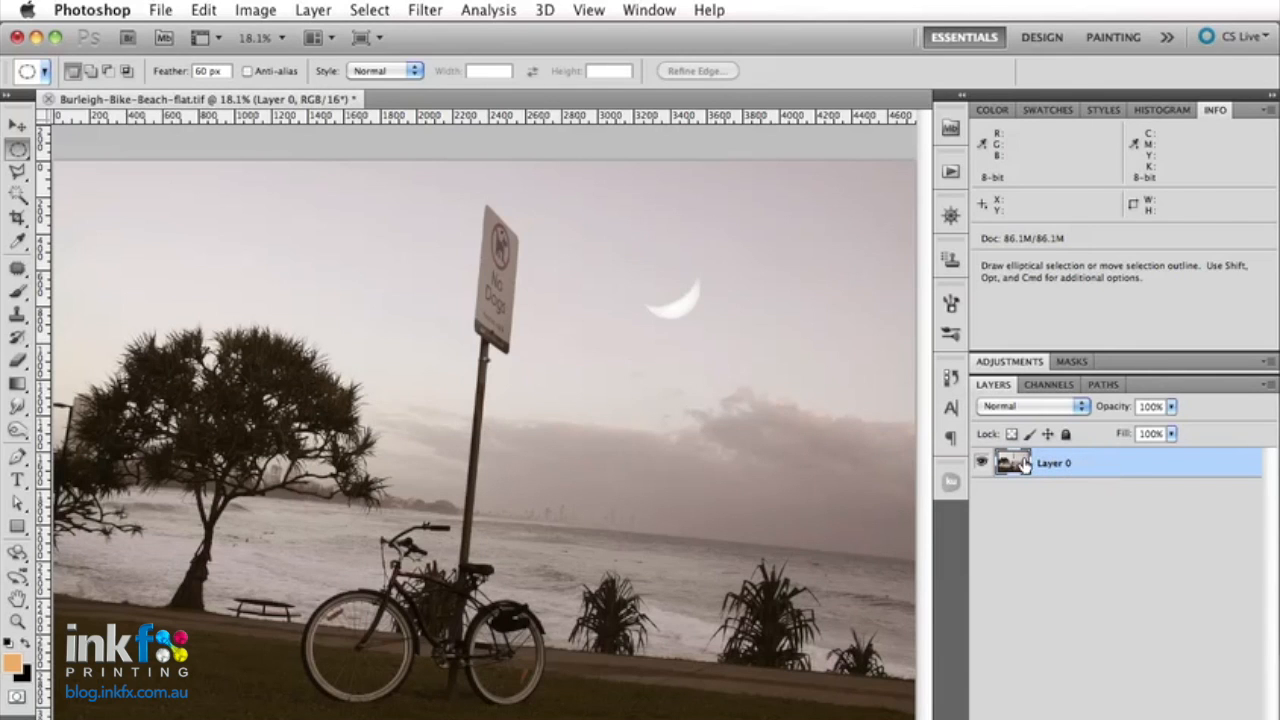
click(16, 244)
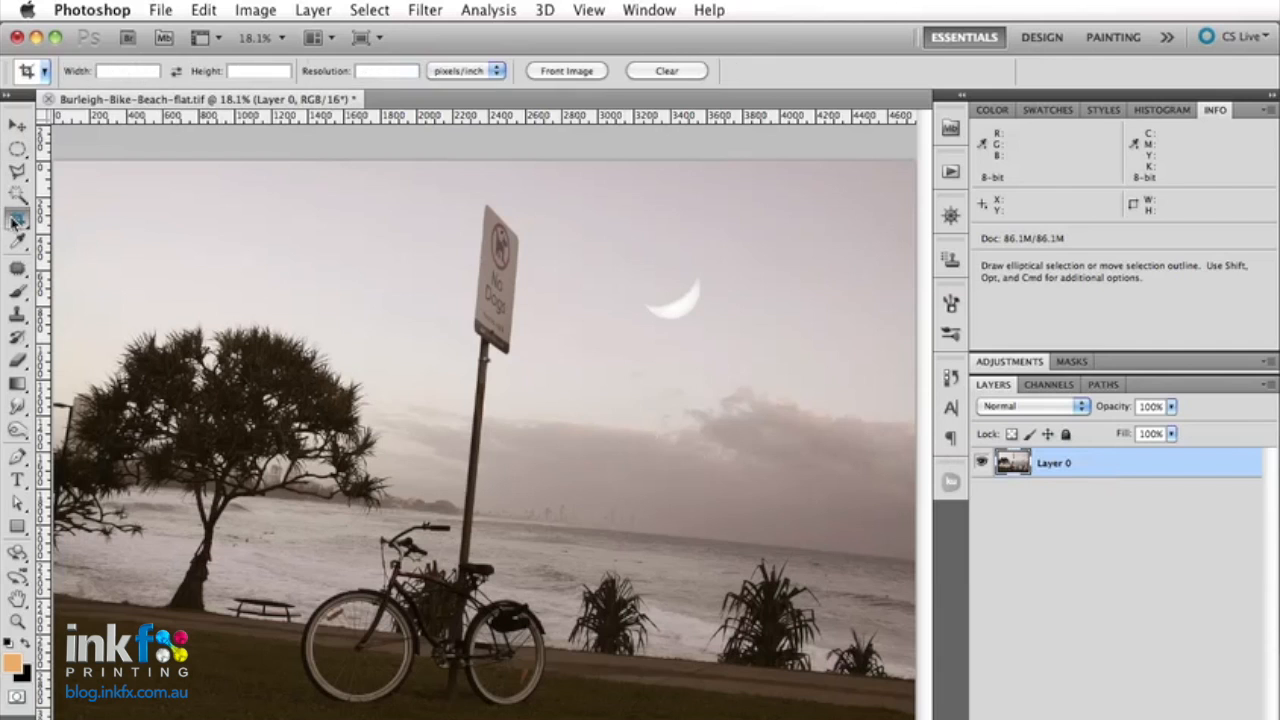
Draw a crop box around the bicycle and sea and commit it with trimmed pixels hidden.
drag(100, 200, 784, 636)
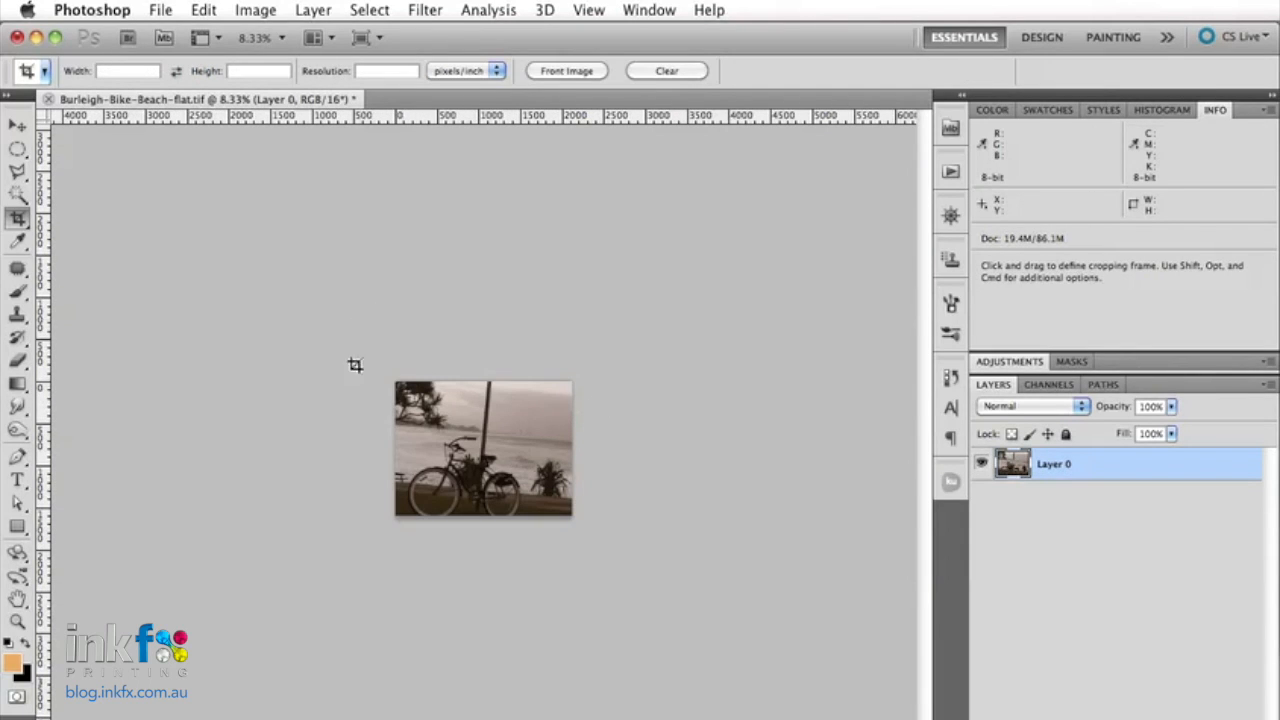
mouse_move(160, 196)
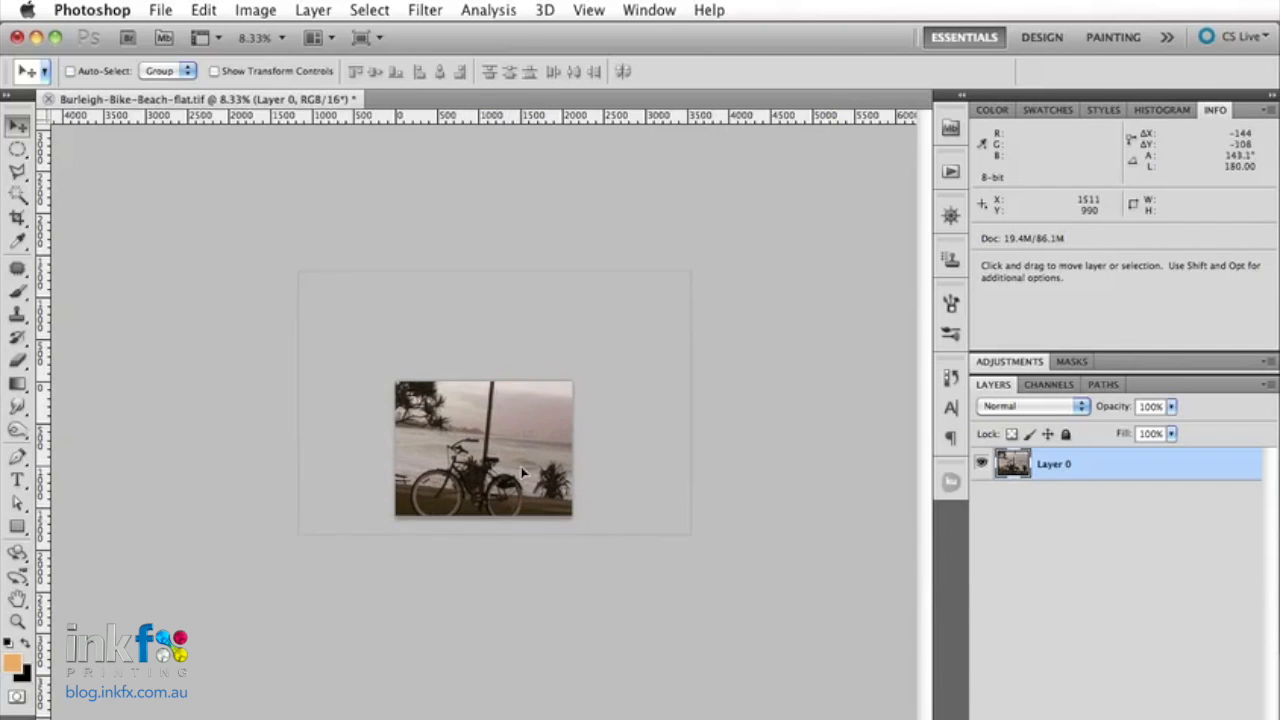
Extend the crop frame beyond the photo to reveal hidden pixels, then discard a second pending crop.
click(14, 218)
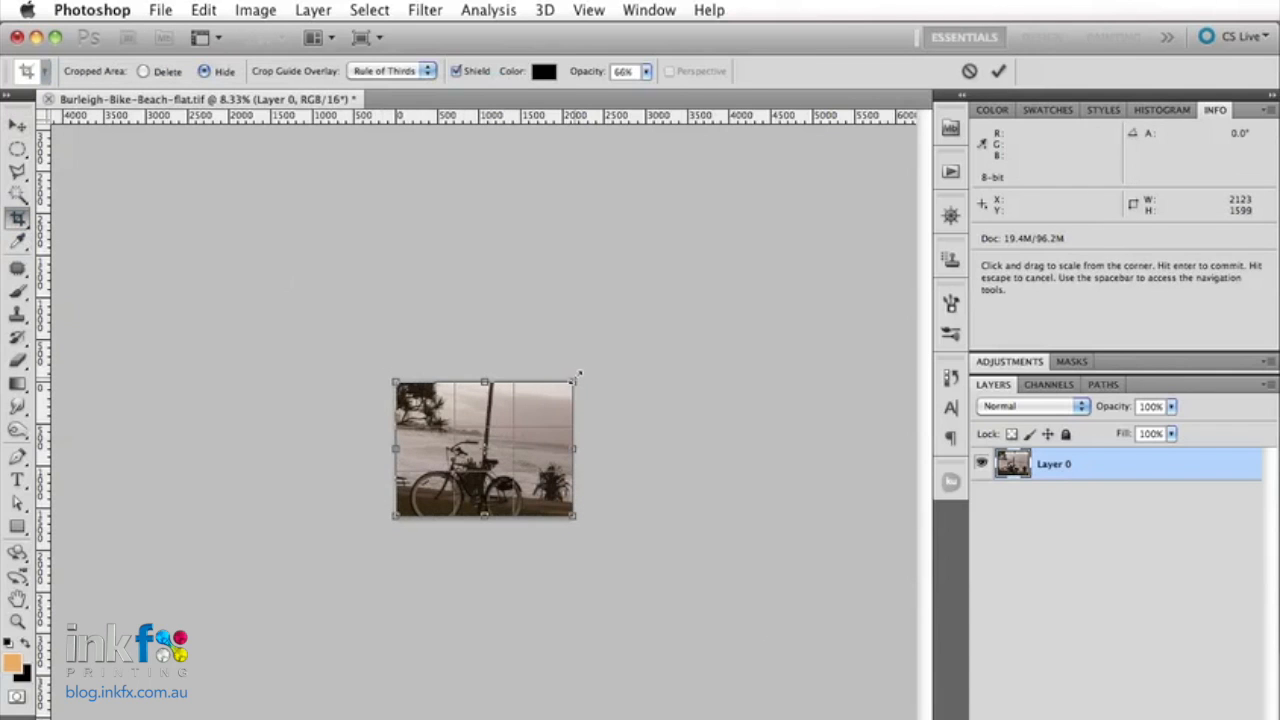
drag(578, 376, 618, 348)
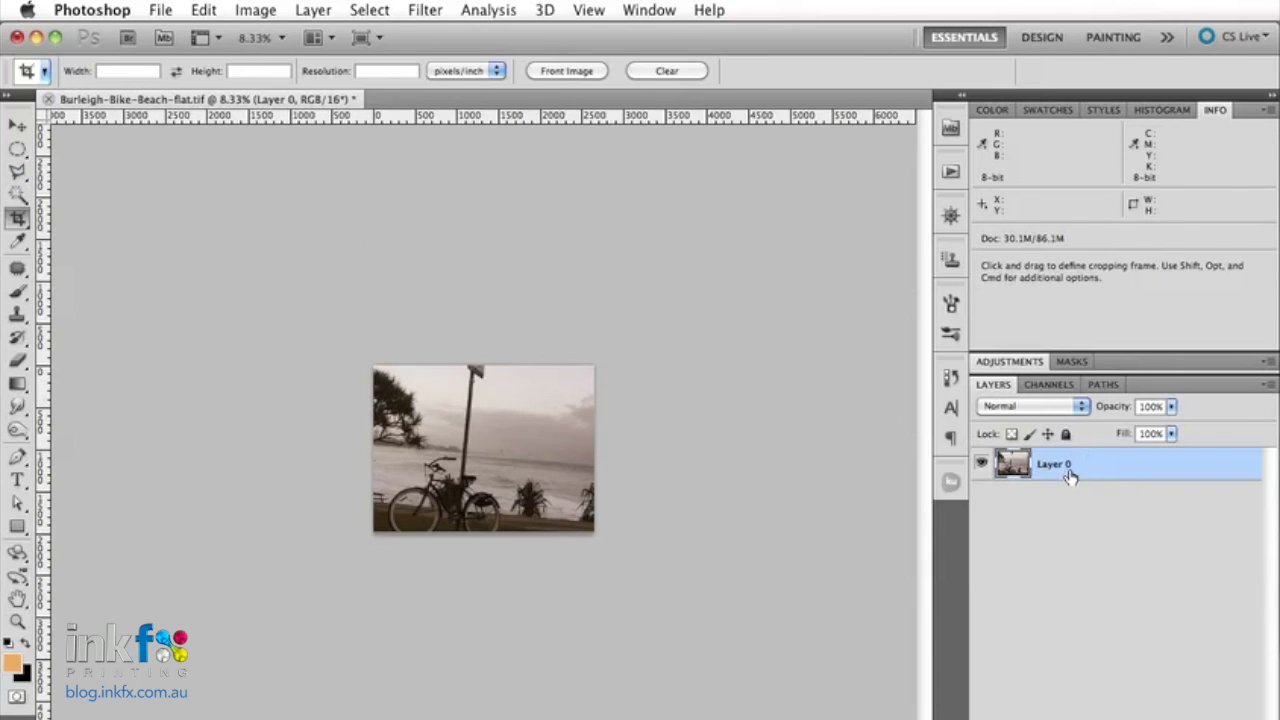
mouse_move(1000, 470)
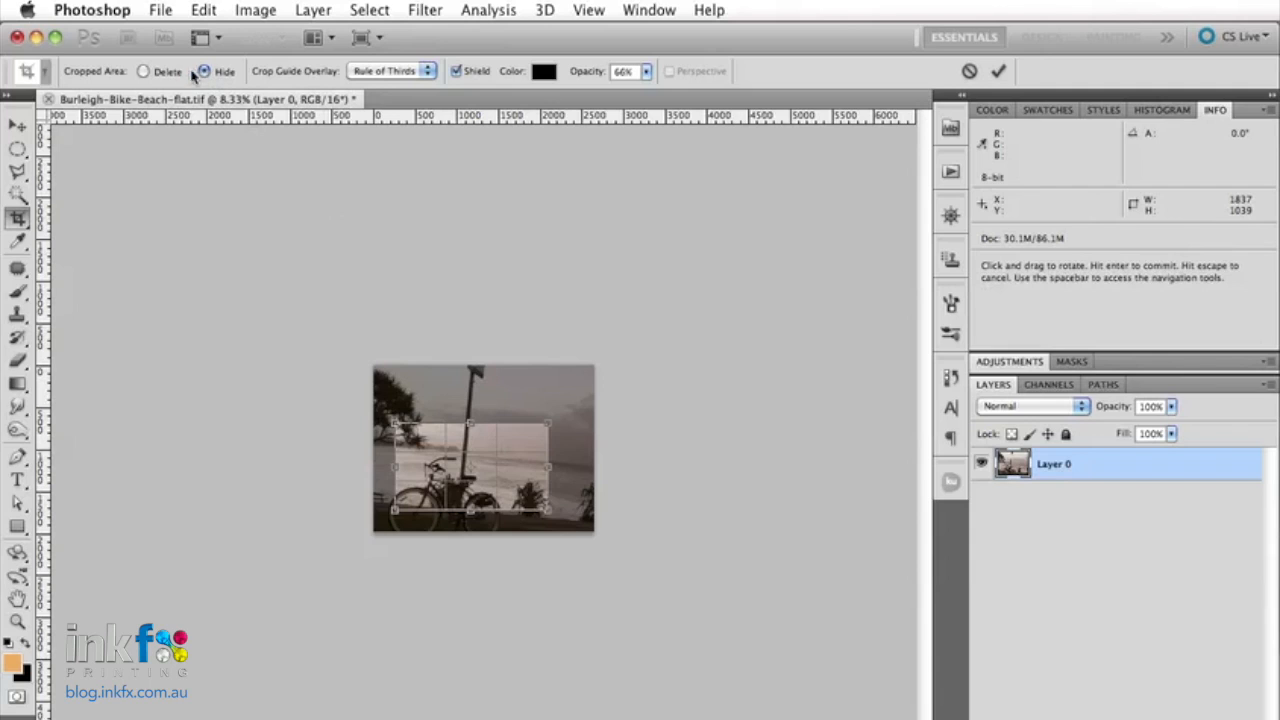
mouse_move(148, 72)
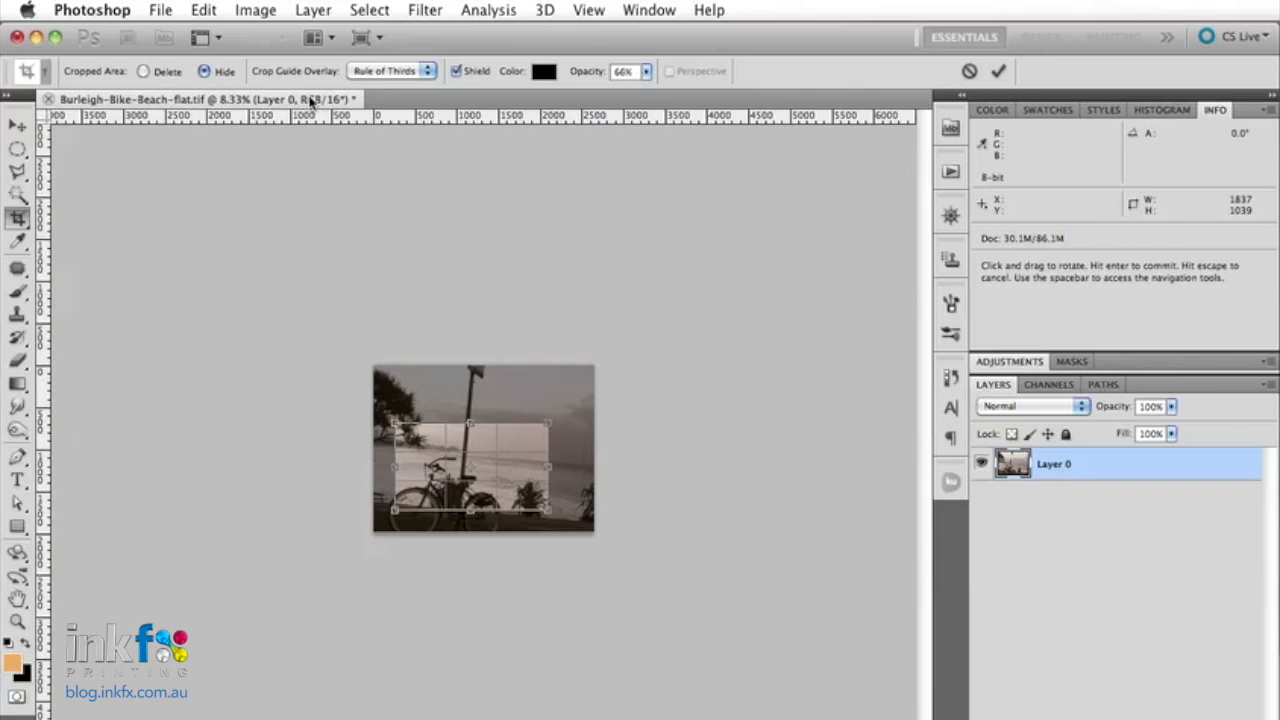
mouse_move(392, 108)
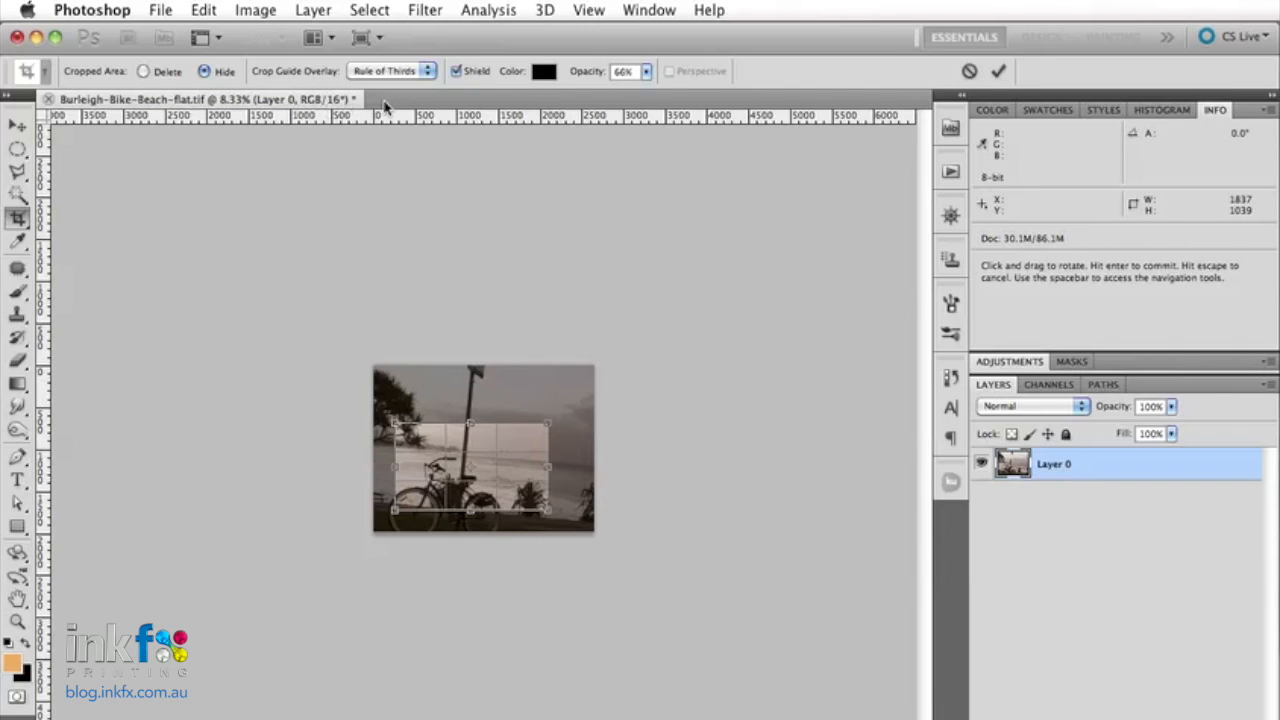
mouse_move(16, 156)
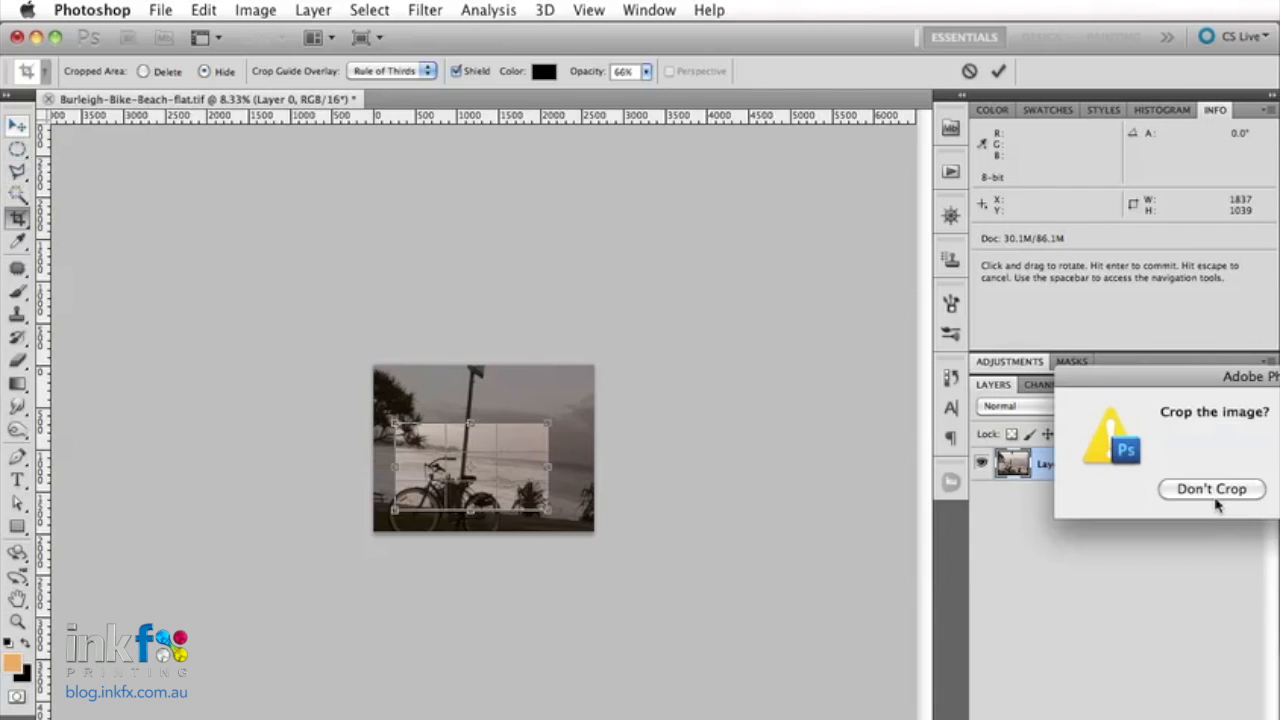
click(1212, 488)
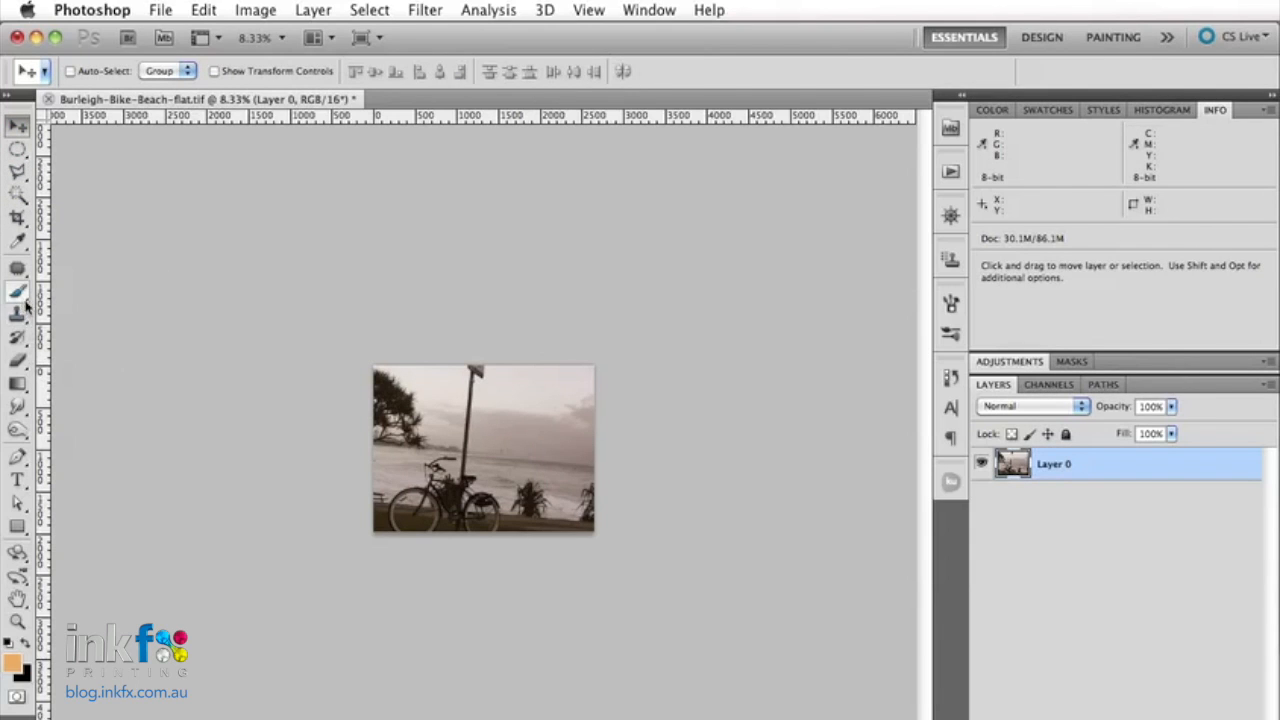
Enter crop size Width 10 in, Height 8 in, Resolution 300, then cancel the pending crop.
click(16, 216)
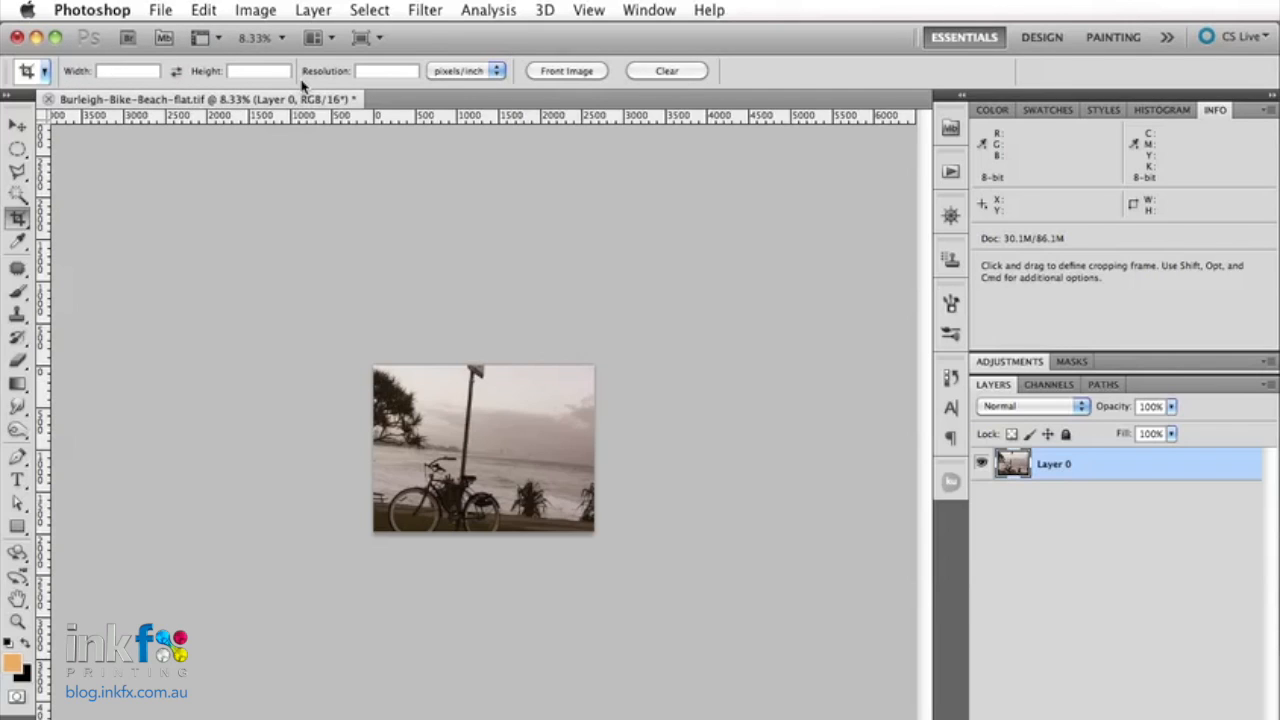
text(10 in)
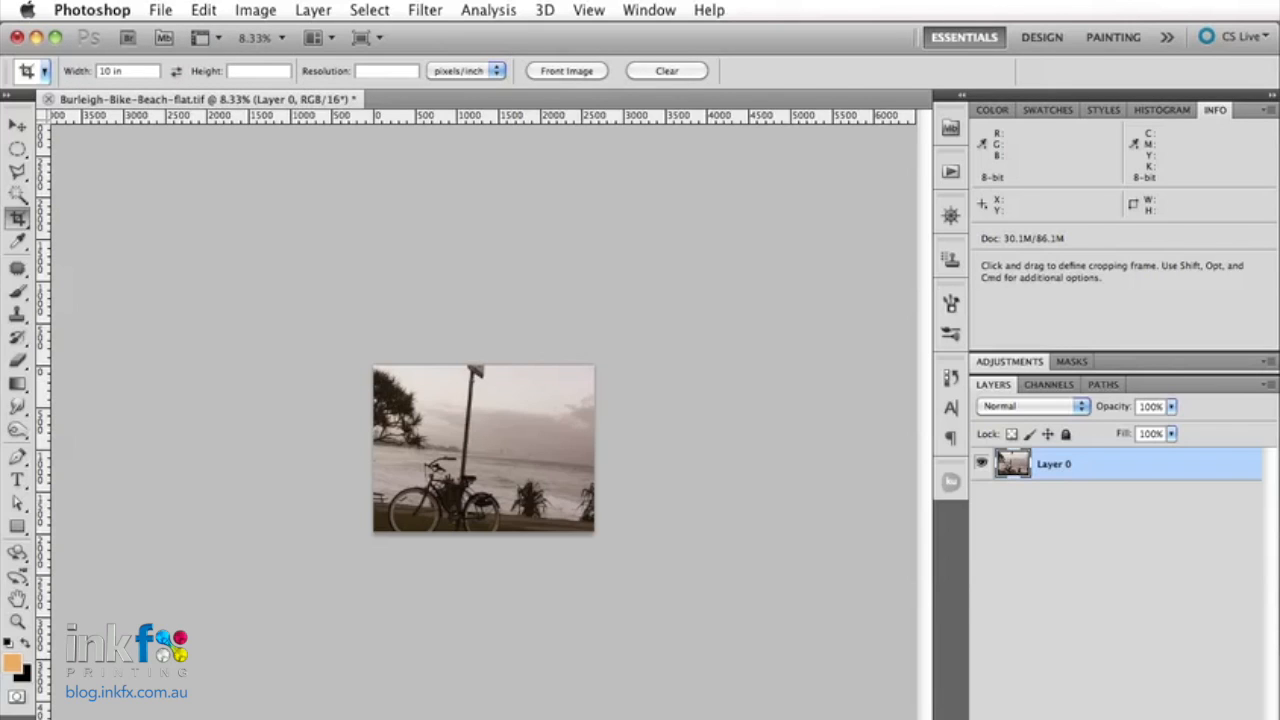
text(8 in)
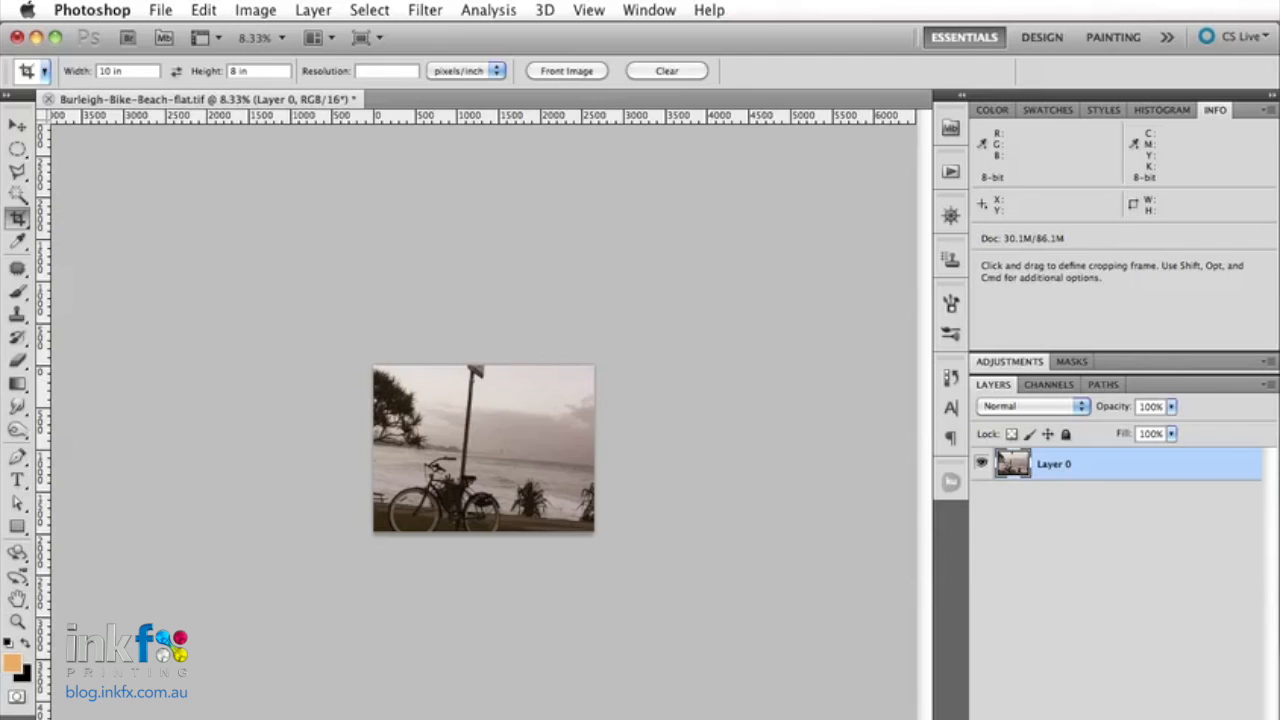
text(300)
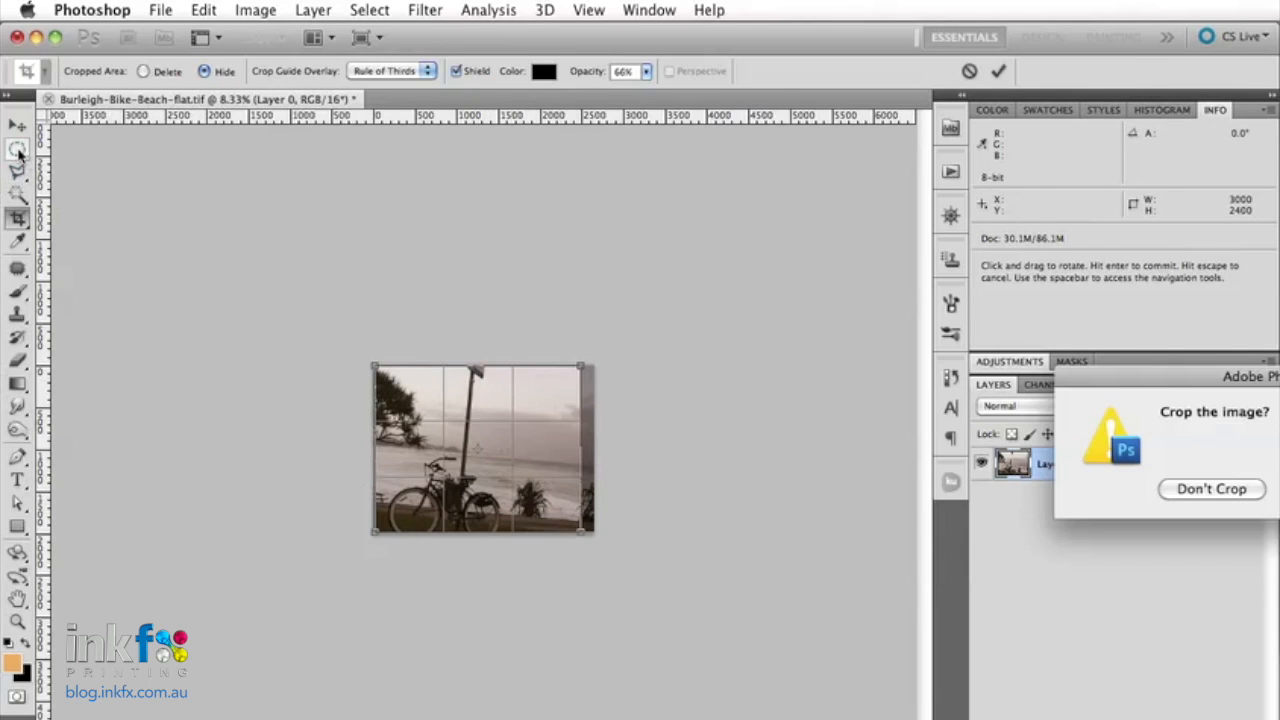
click(1212, 488)
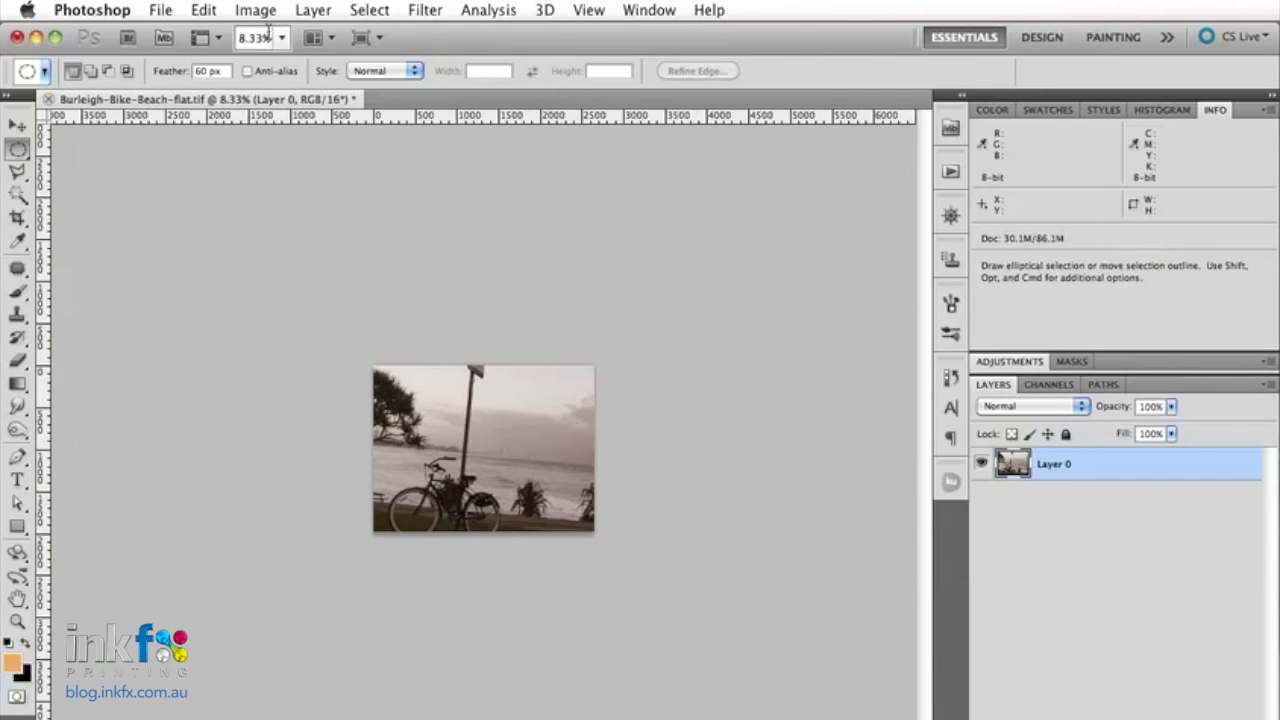
In Image Size, set units to inches, enable Resample Image and resolution 300 ppi, and apply.
click(256, 10)
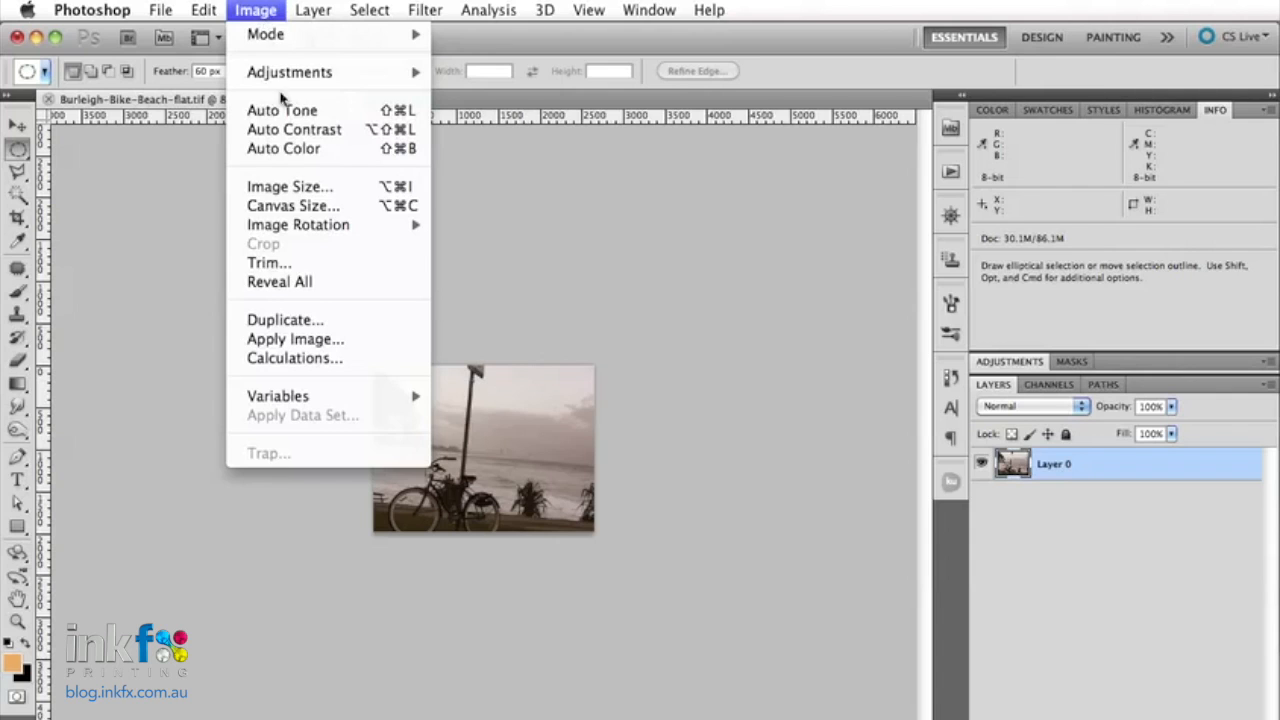
click(290, 186)
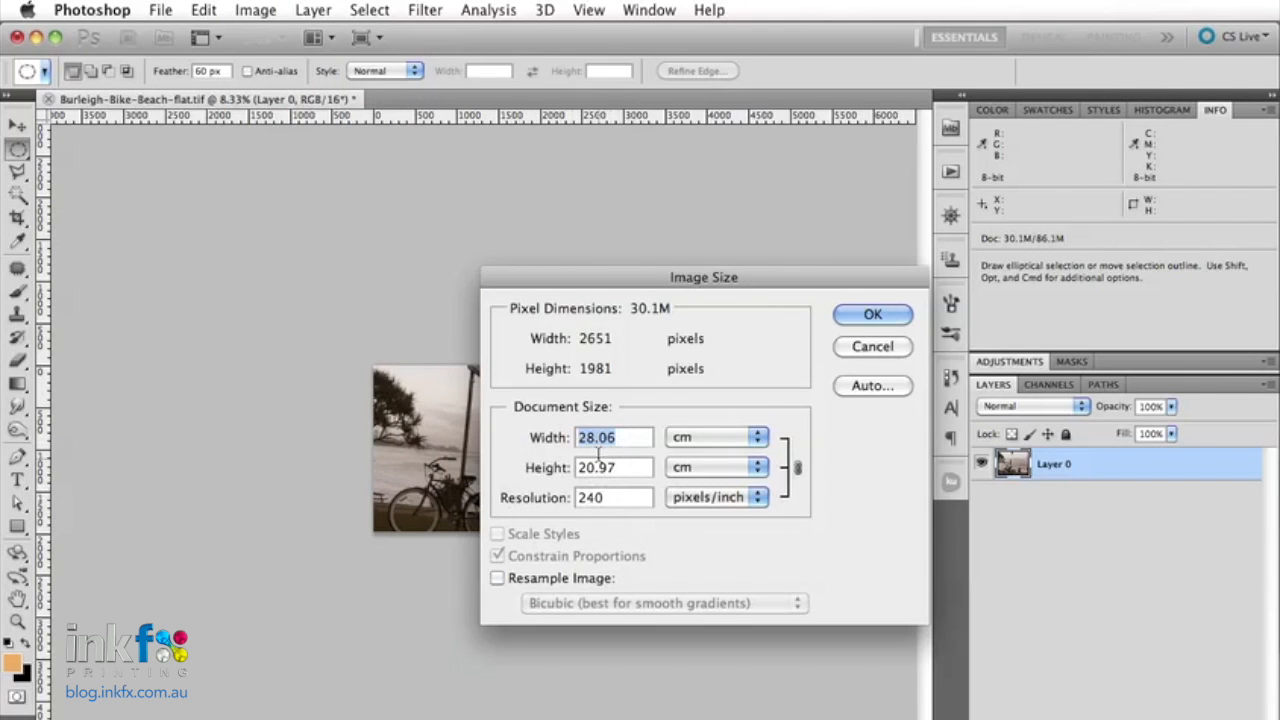
click(748, 436)
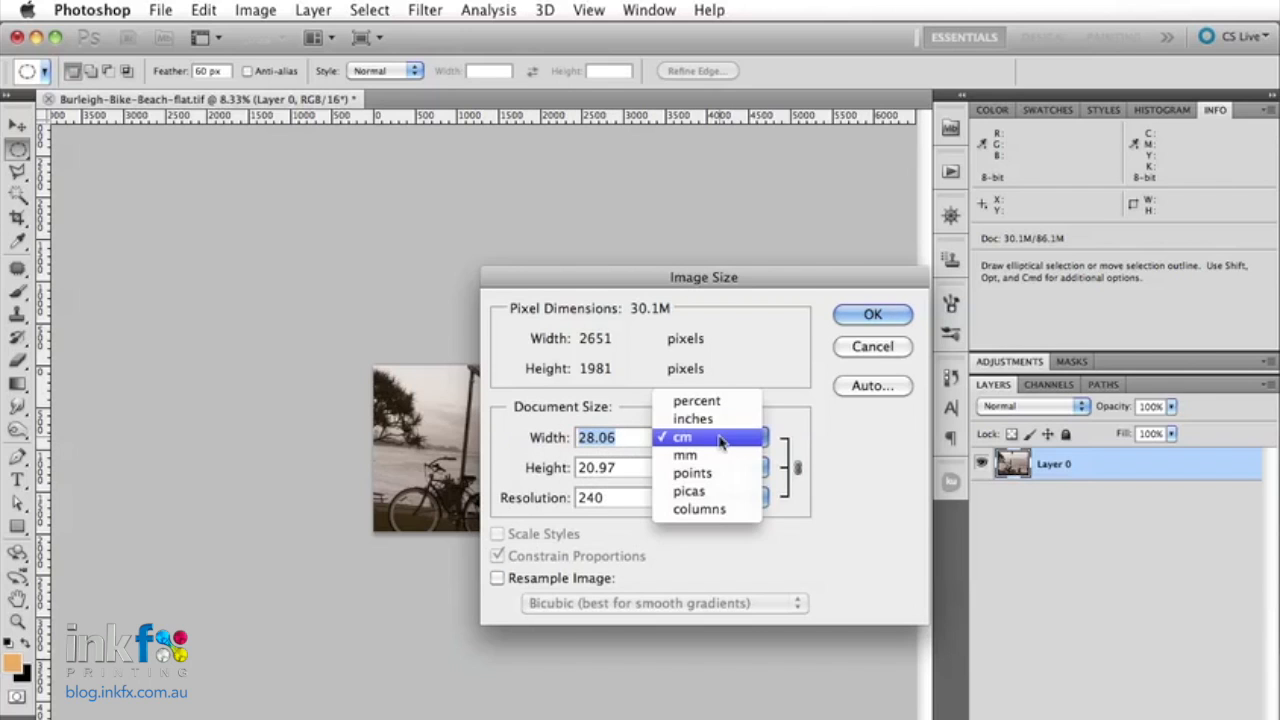
click(696, 418)
text(8)
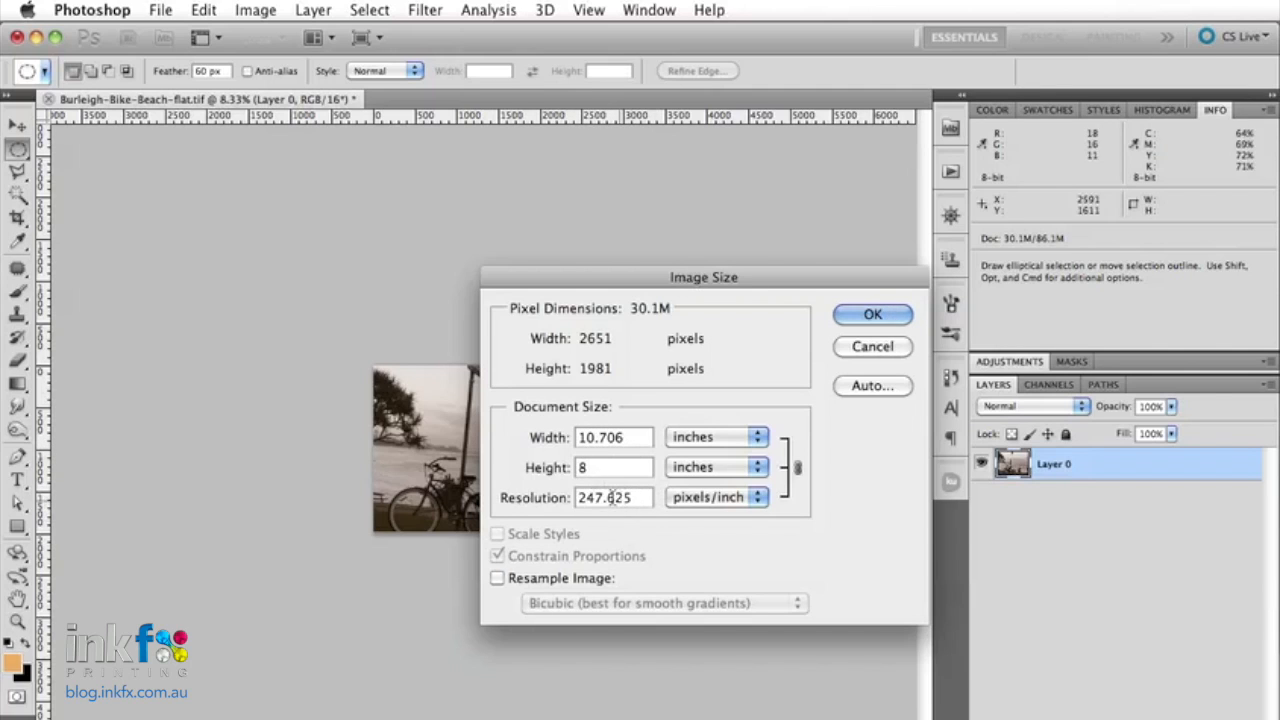
click(496, 578)
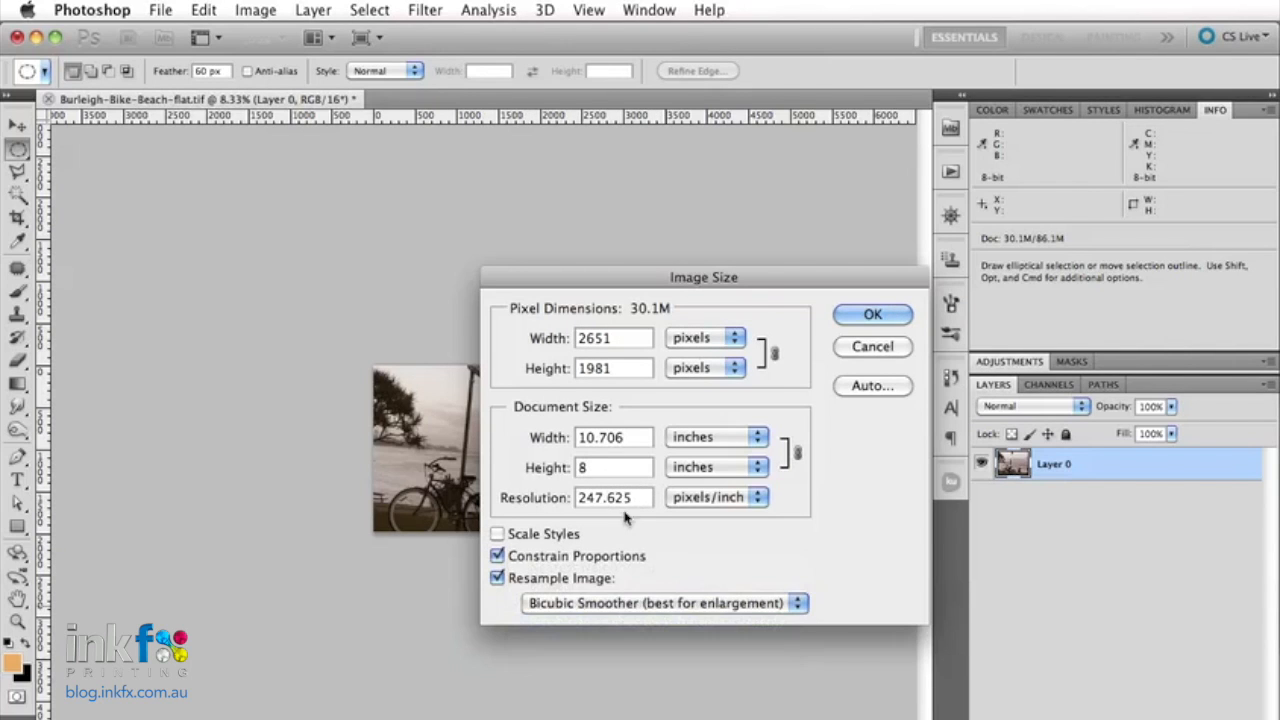
text(300)
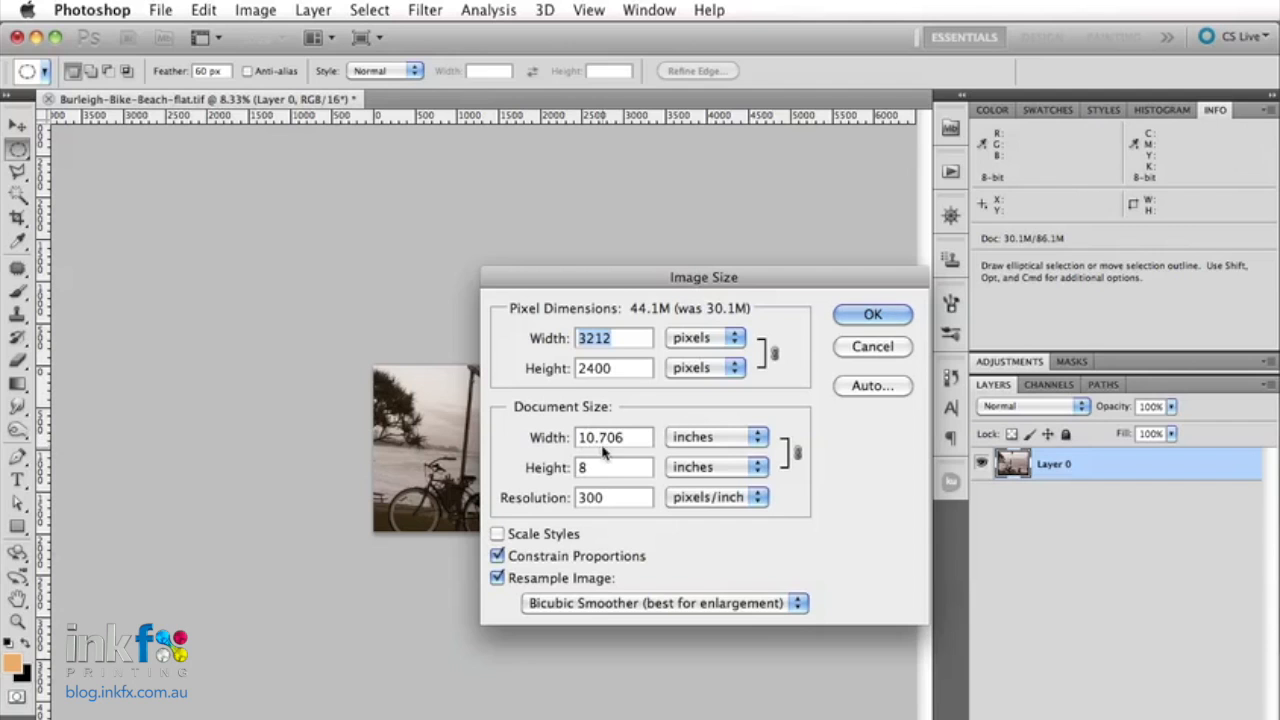
click(872, 314)
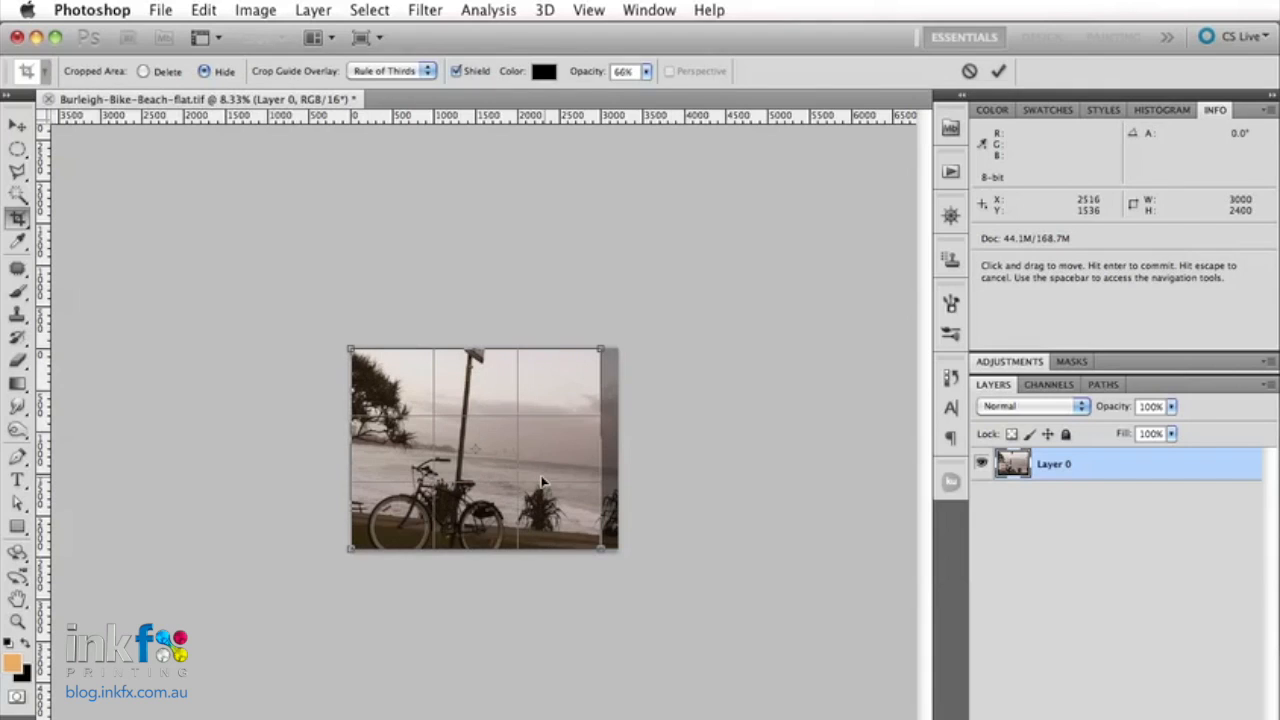
Commit the 10 × 8 in crop, then check the size in inches in Image Size and cancel.
drag(540, 480, 508, 450)
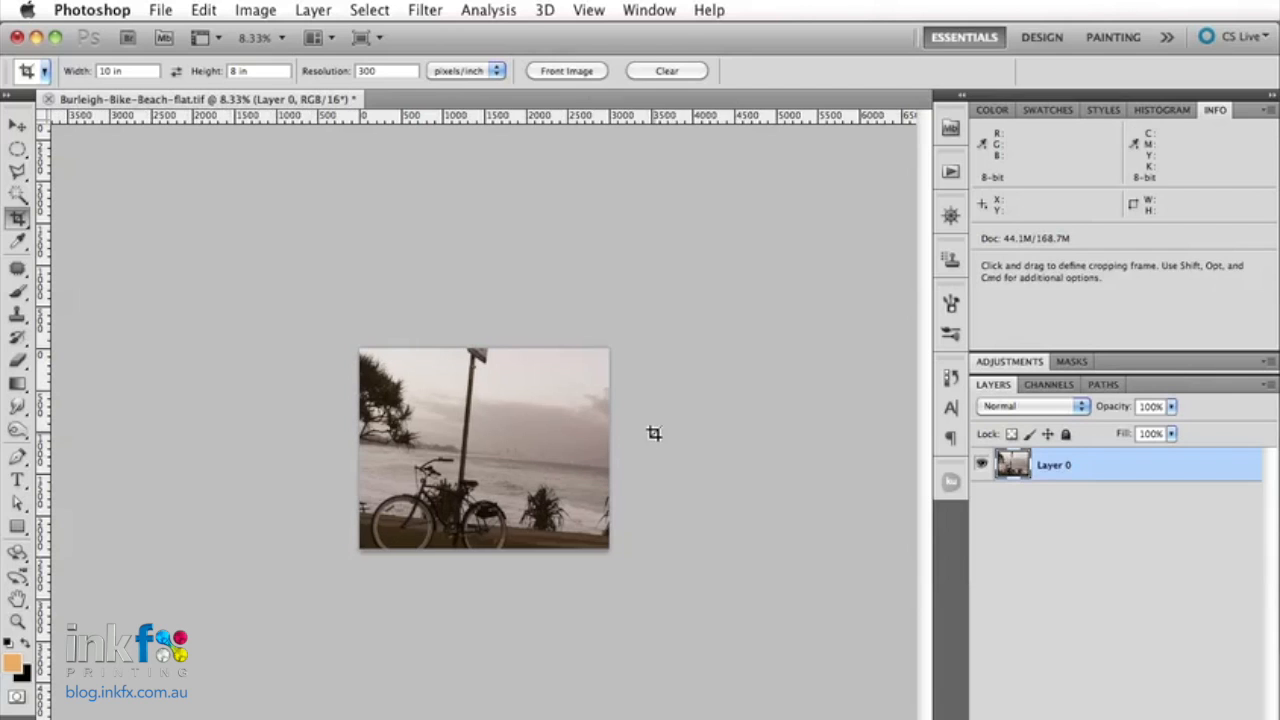
click(254, 8)
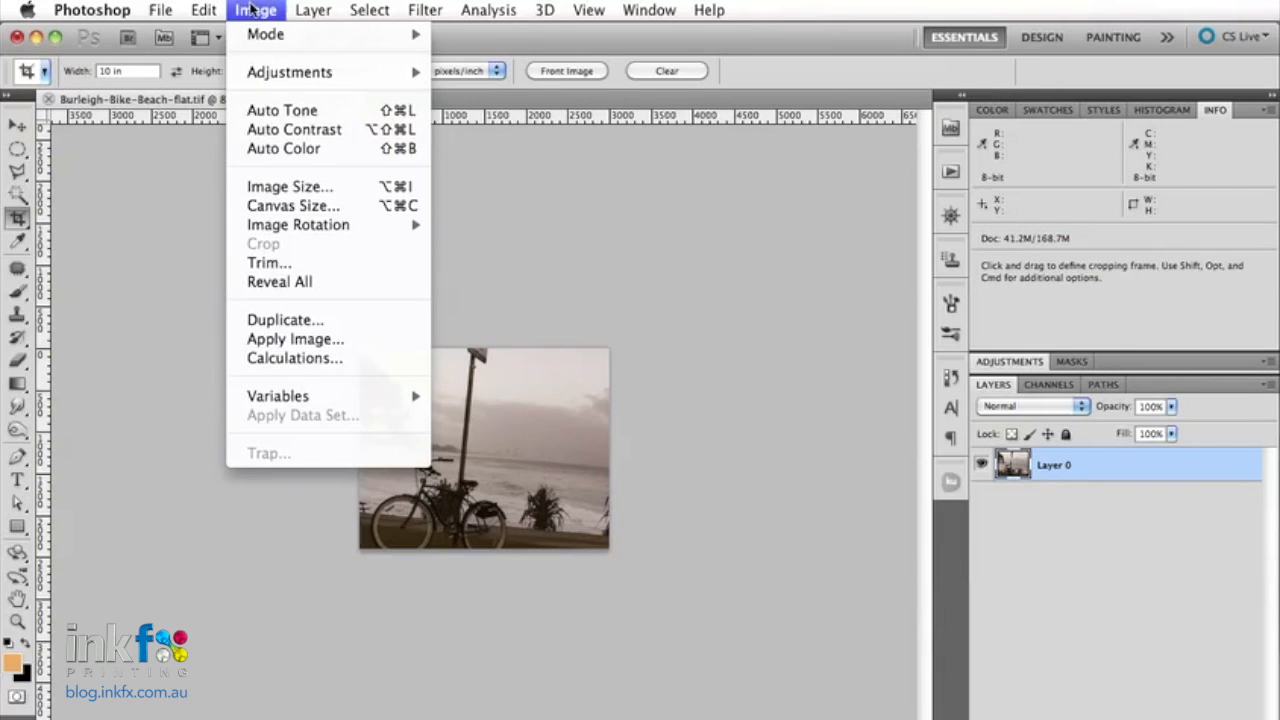
click(290, 186)
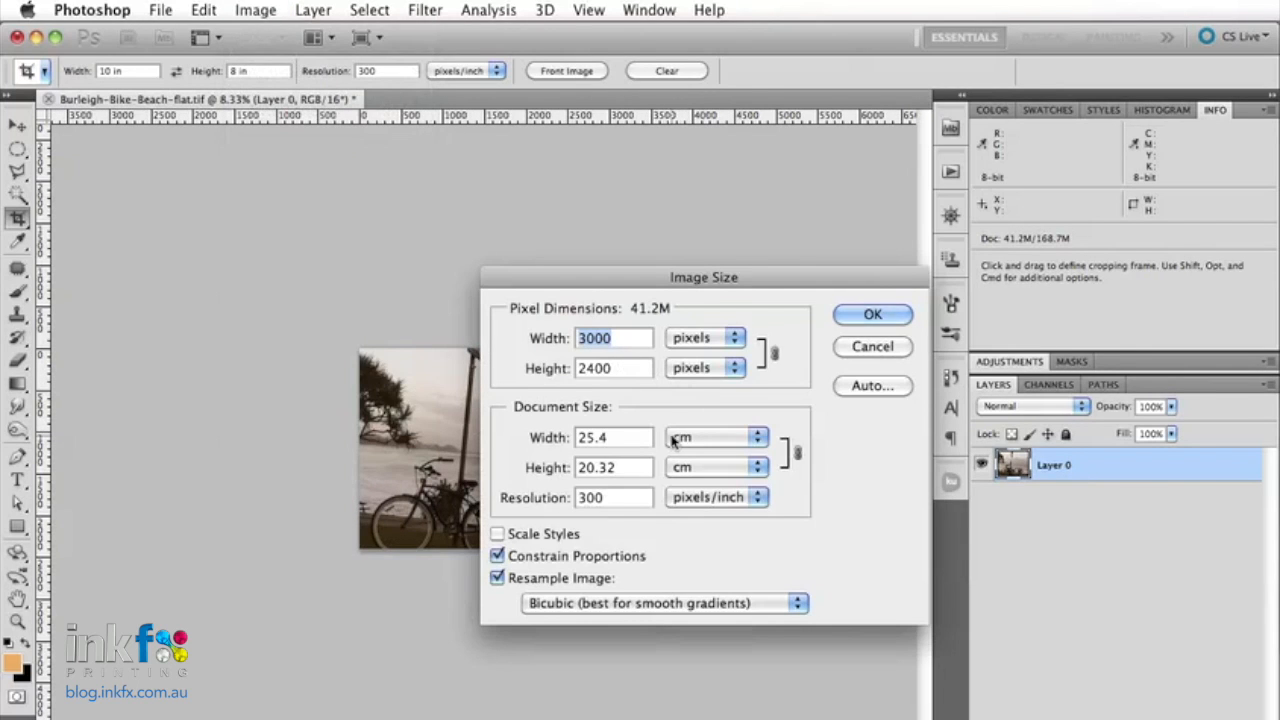
click(744, 436)
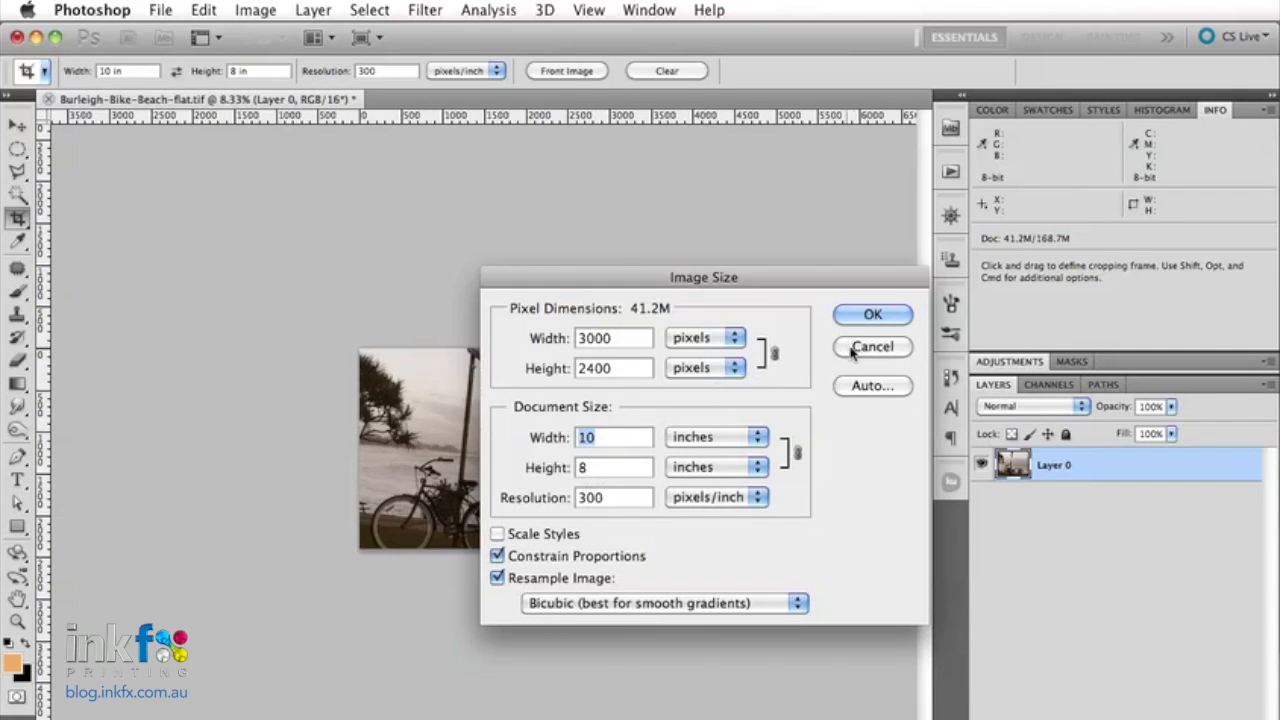
click(872, 346)
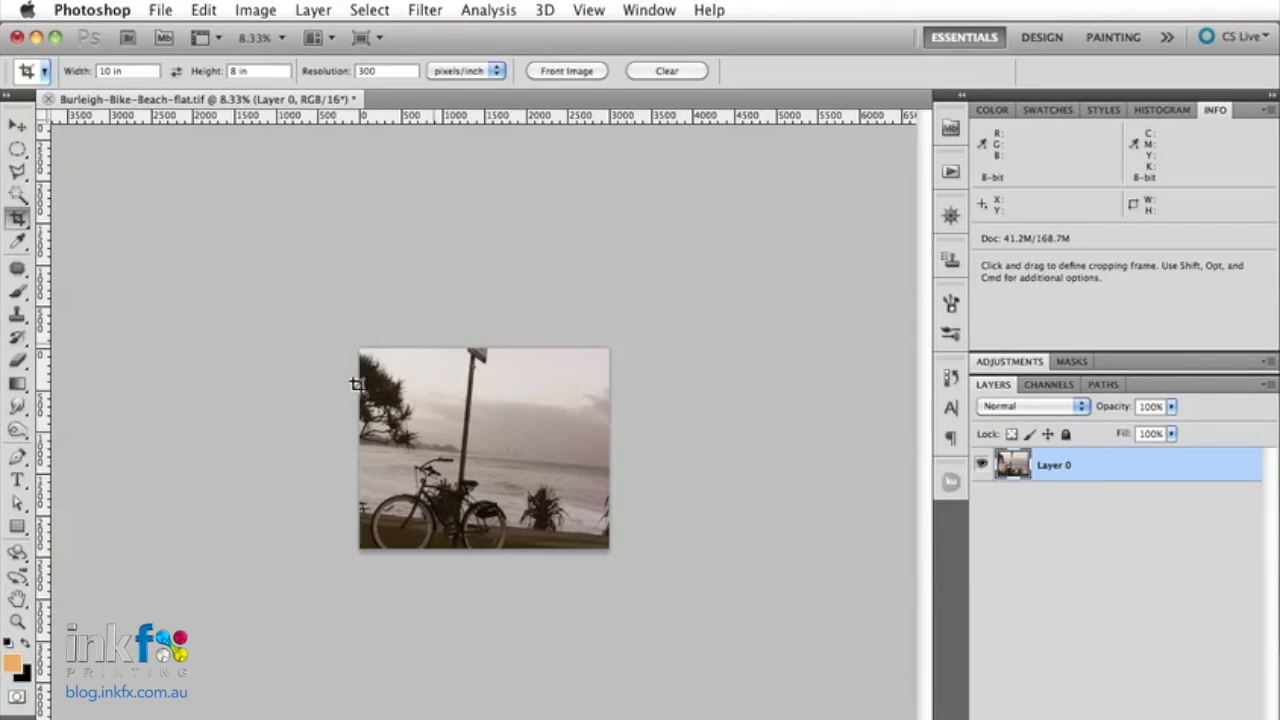
mouse_move(600, 500)
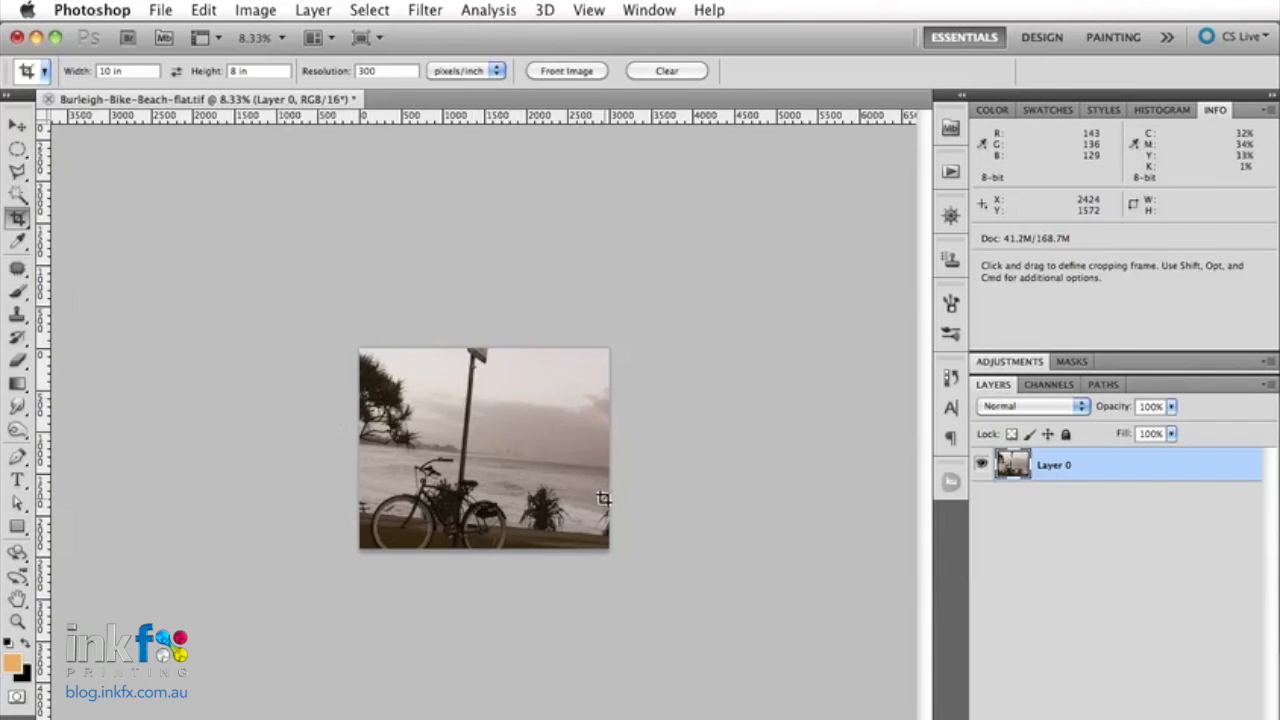
mouse_move(508, 384)
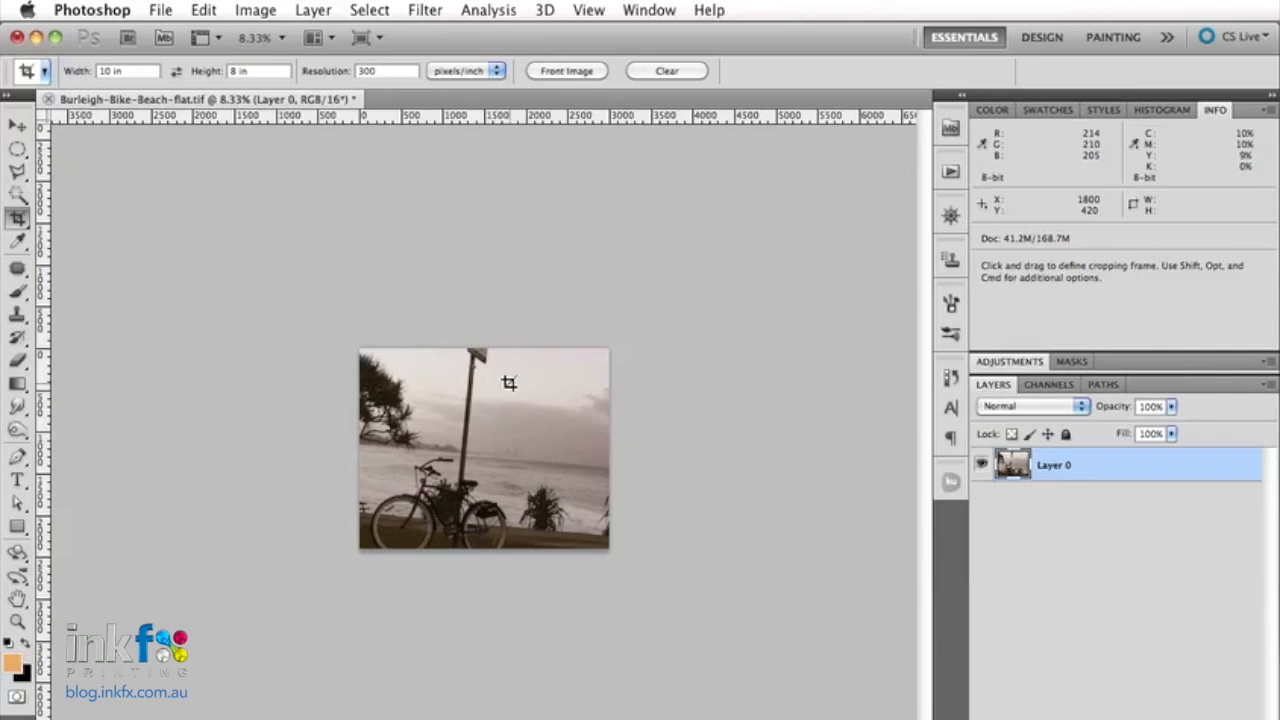
mouse_move(494, 348)
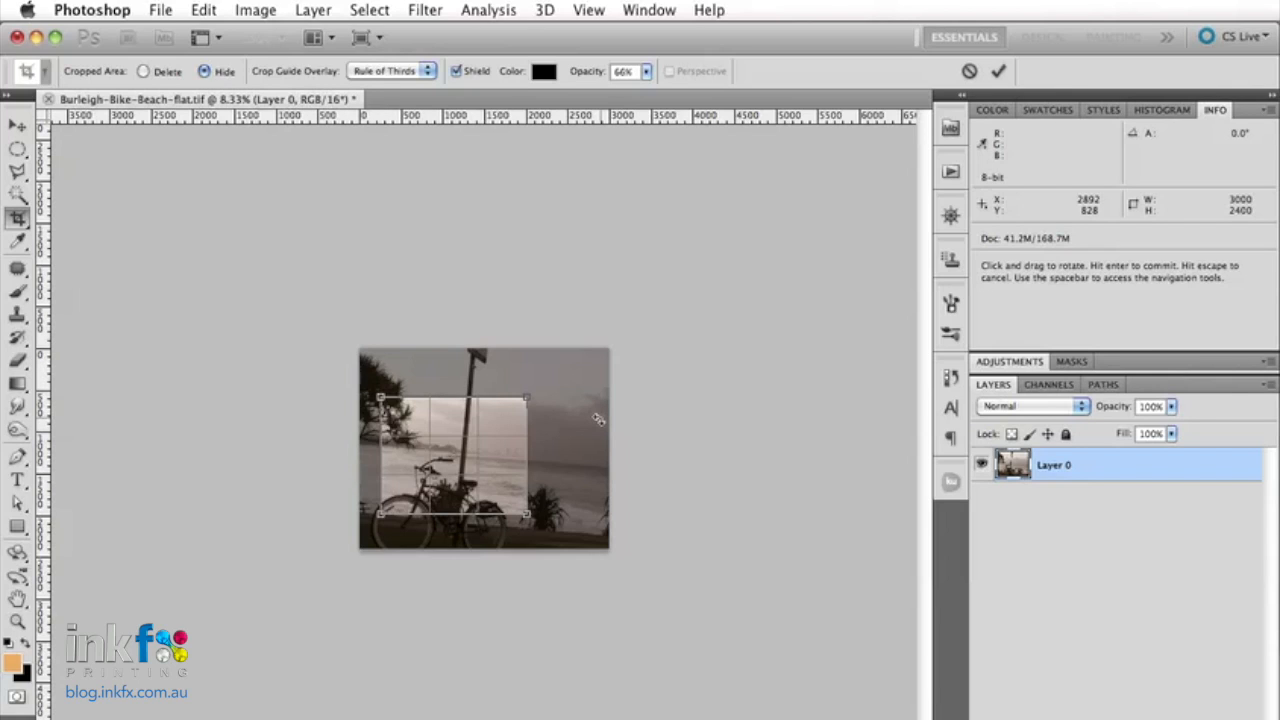
mouse_move(550, 302)
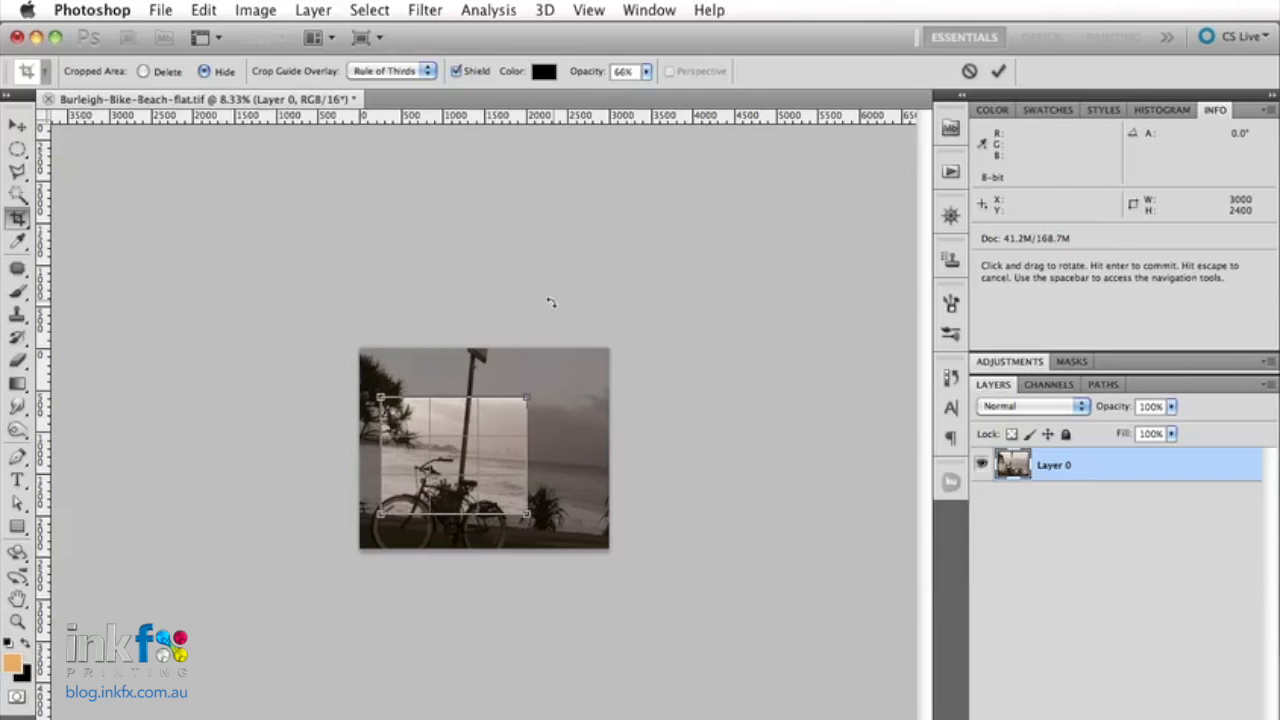